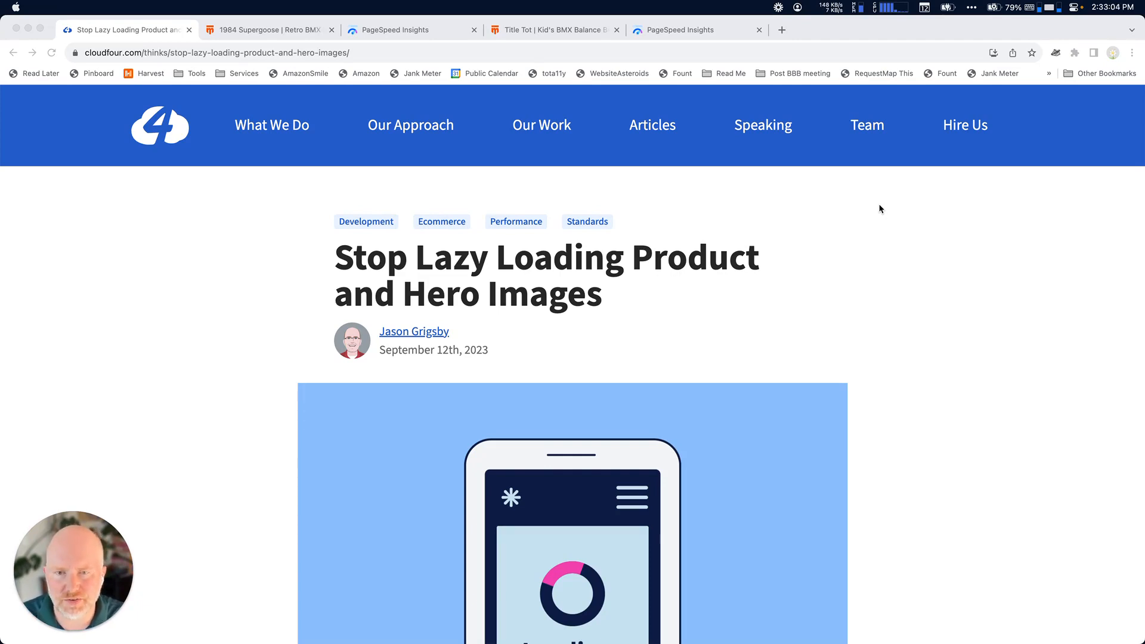
{"action": "mouse_move", "coordinate": [835, 261]}
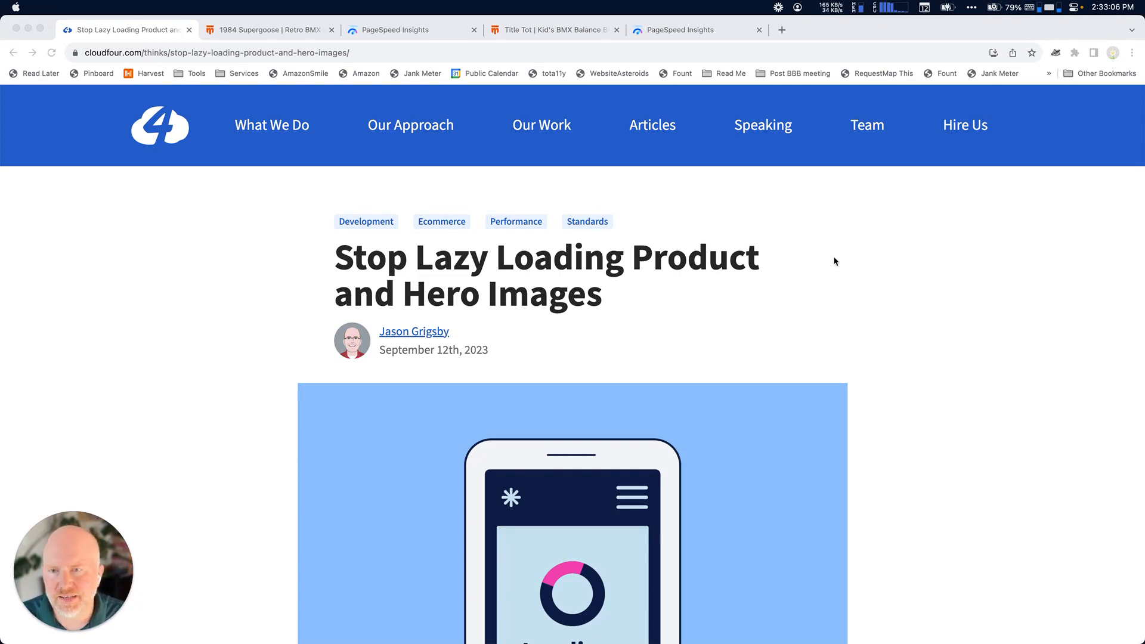
- Go to the 1984 Supergoose product page and select its URL in the address bar
{"action": "scroll", "scroll_direction": "down", "scroll_amount": 3}
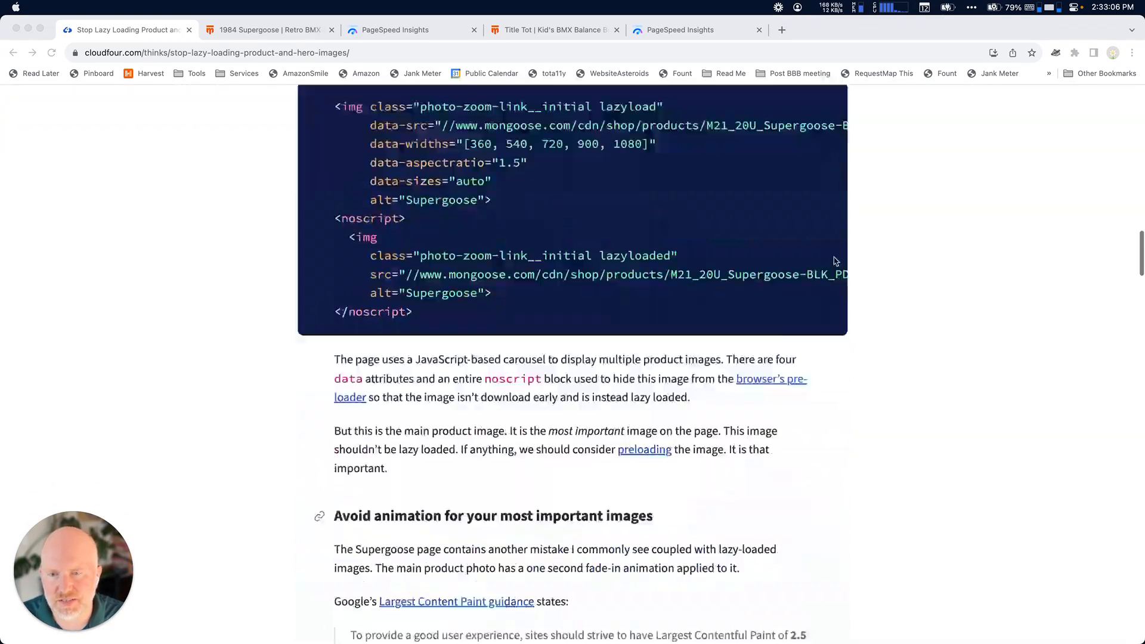
{"action": "scroll", "scroll_direction": "down", "scroll_amount": 3}
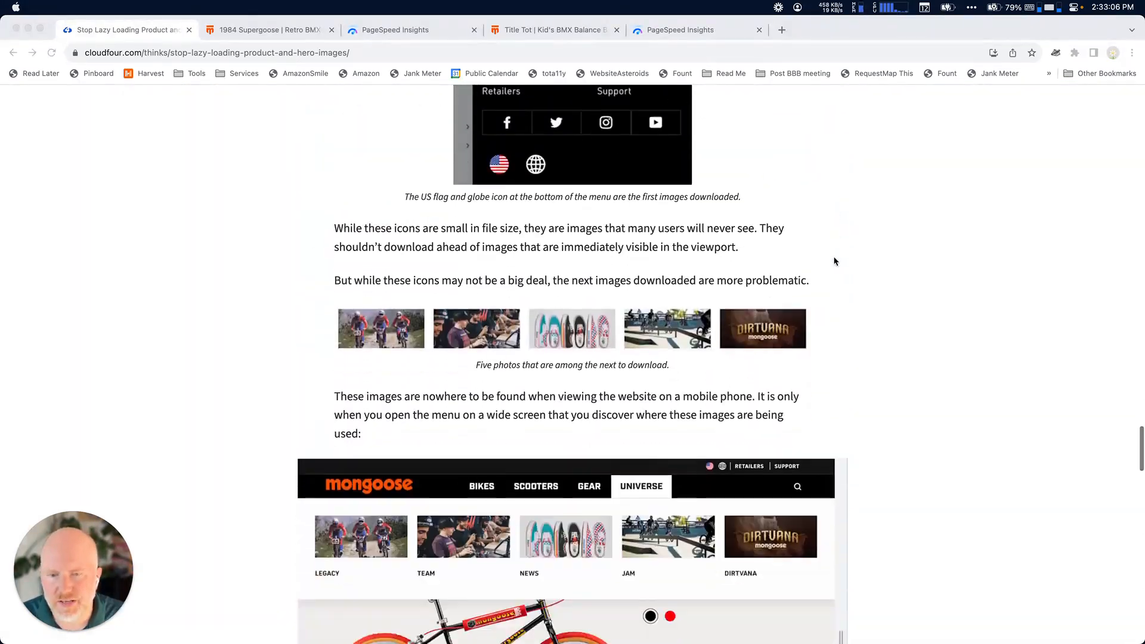
{"action": "scroll", "scroll_direction": "down", "scroll_amount": 3}
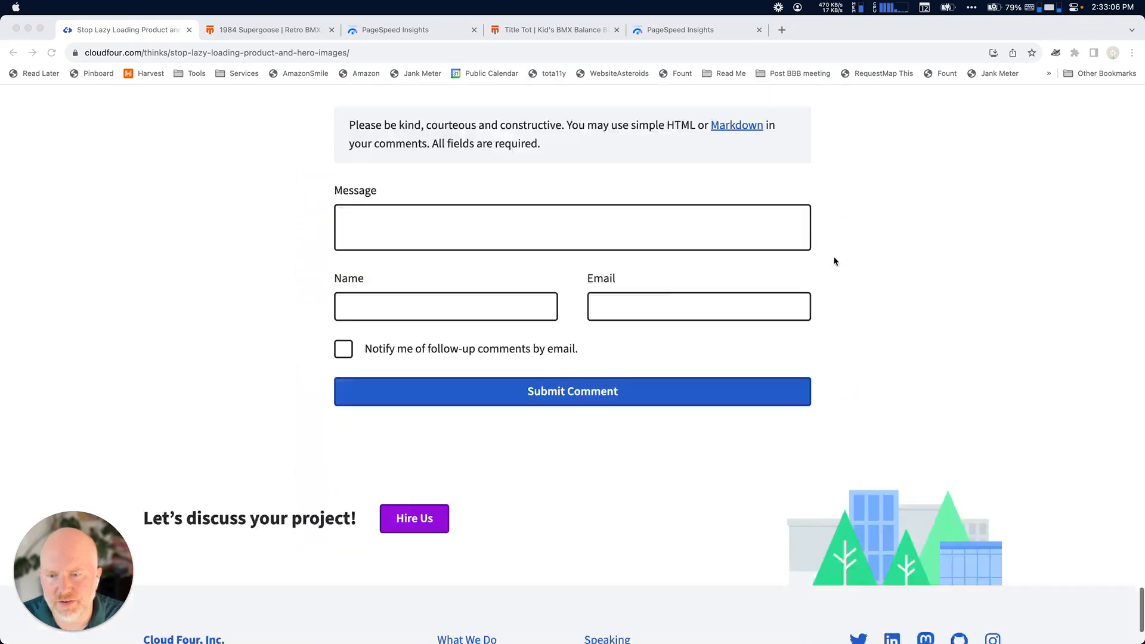
{"action": "scroll", "scroll_direction": "down", "scroll_amount": 3}
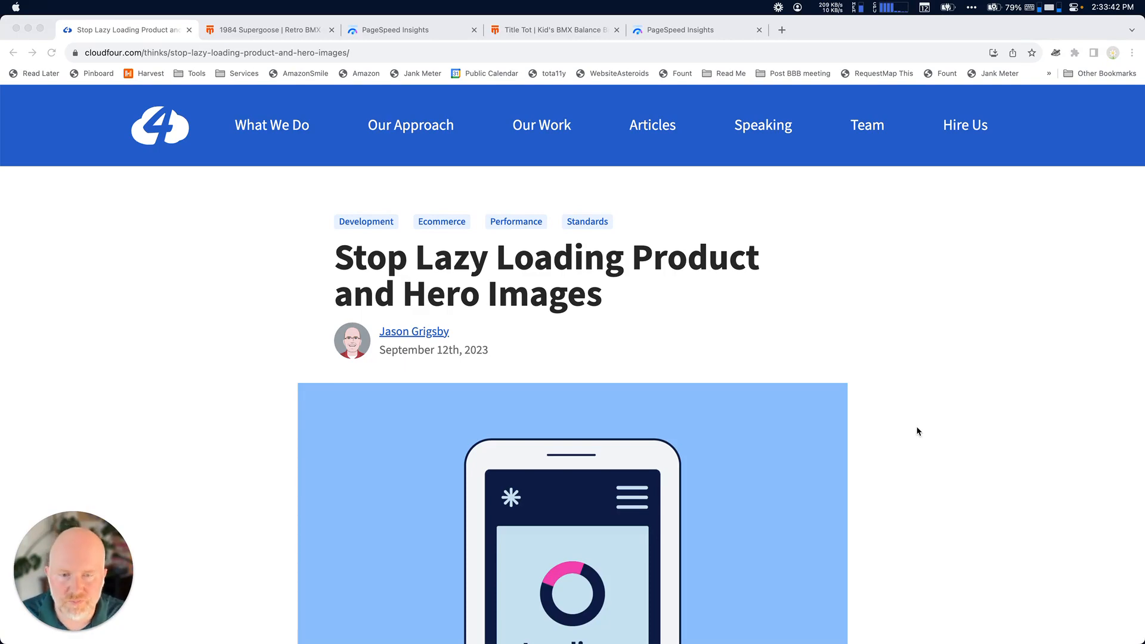
{"action": "mouse_move", "coordinate": [262, 41]}
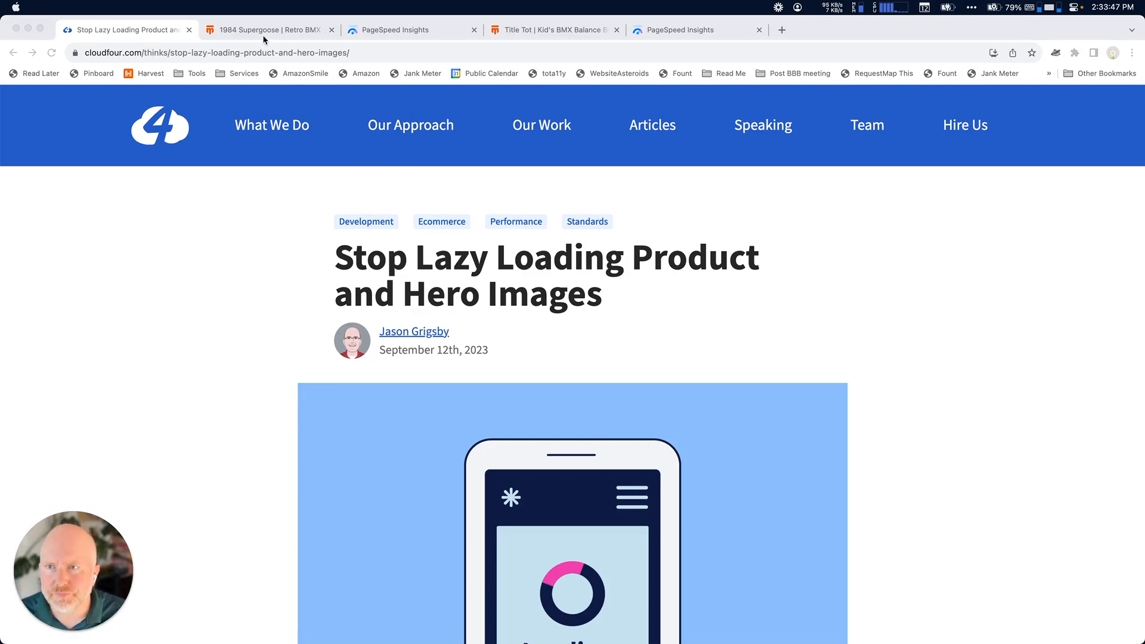
{"action": "left_click", "coordinate": [266, 29]}
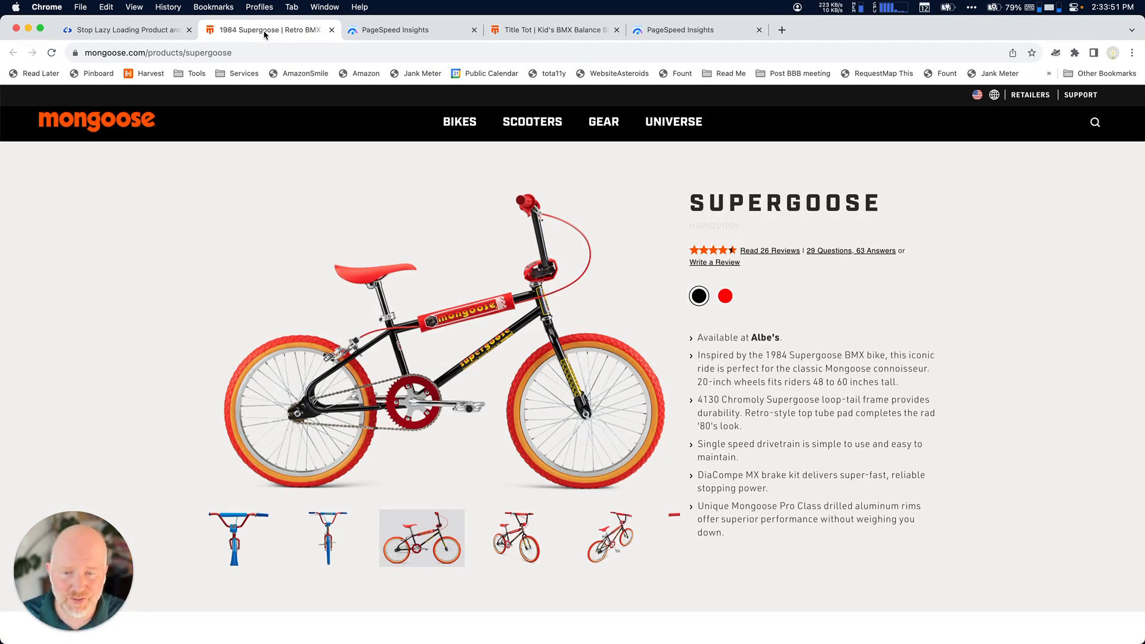
{"action": "mouse_move", "coordinate": [532, 122]}
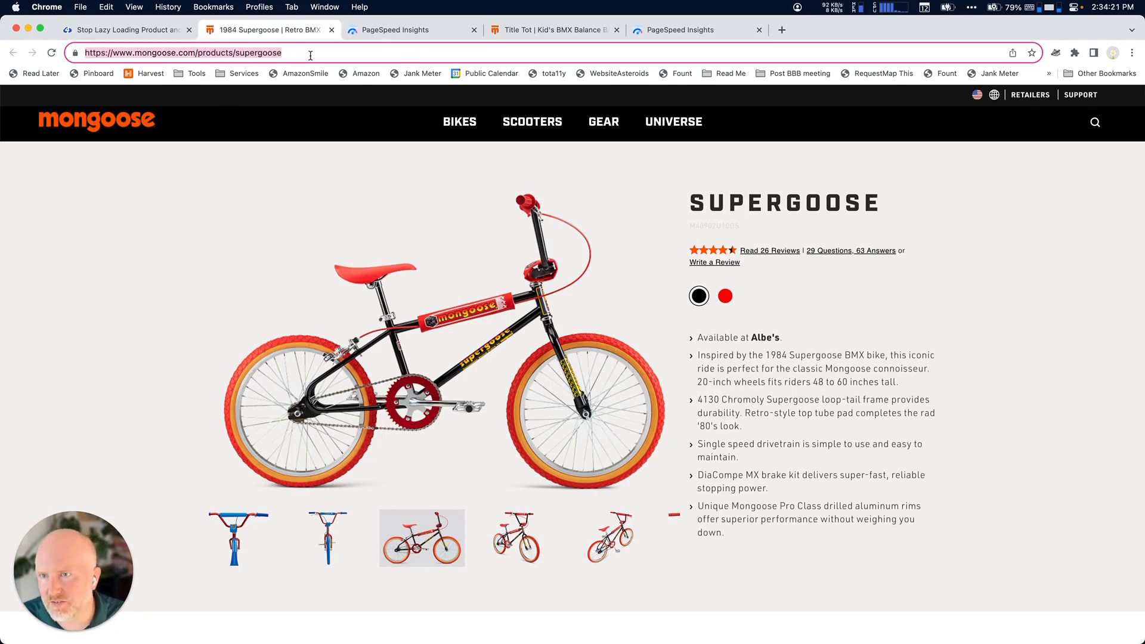
{"action": "left_click", "coordinate": [408, 29]}
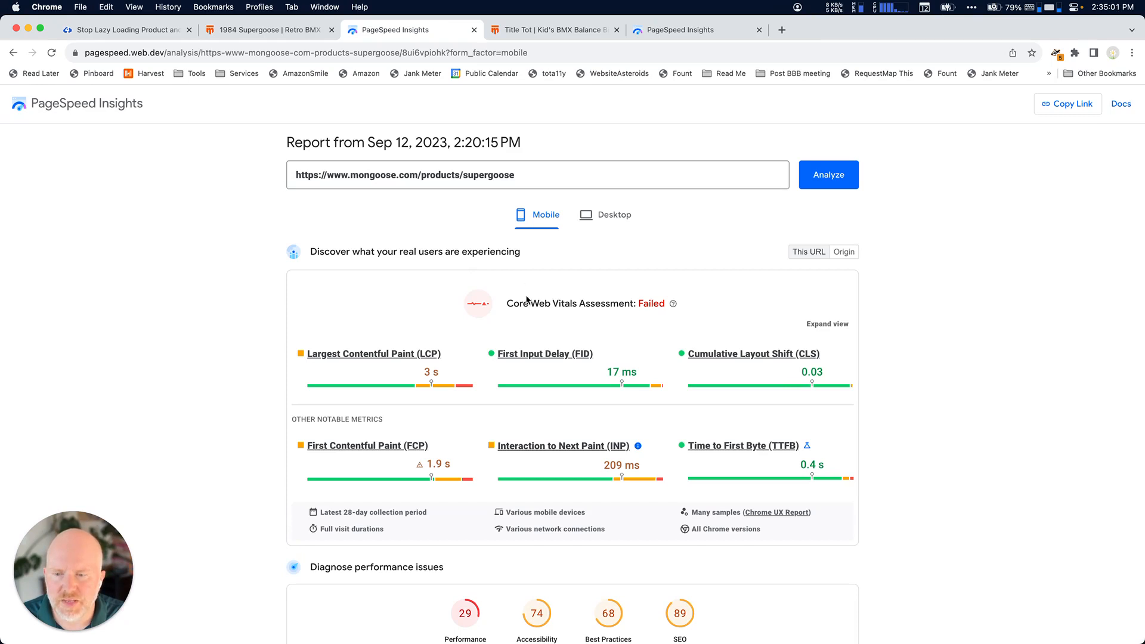
- Scroll the Supergoose mobile report down through Core Web Vitals to the lab diagnostics
{"action": "scroll", "scroll_direction": "down", "scroll_amount": 3}
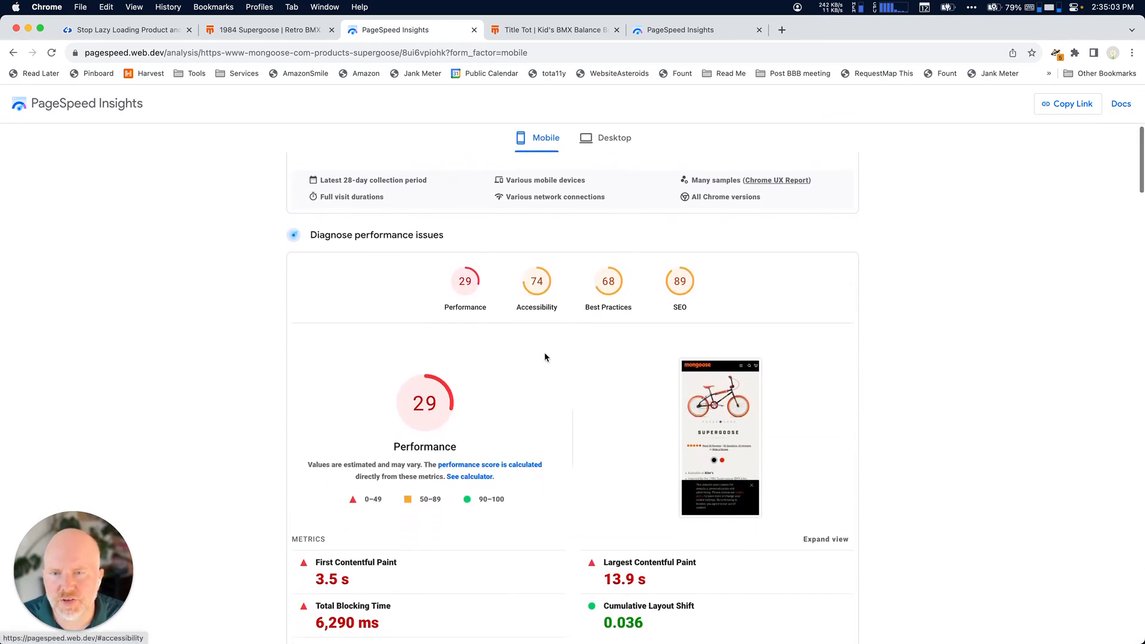
{"action": "scroll", "scroll_direction": "down", "scroll_amount": 3}
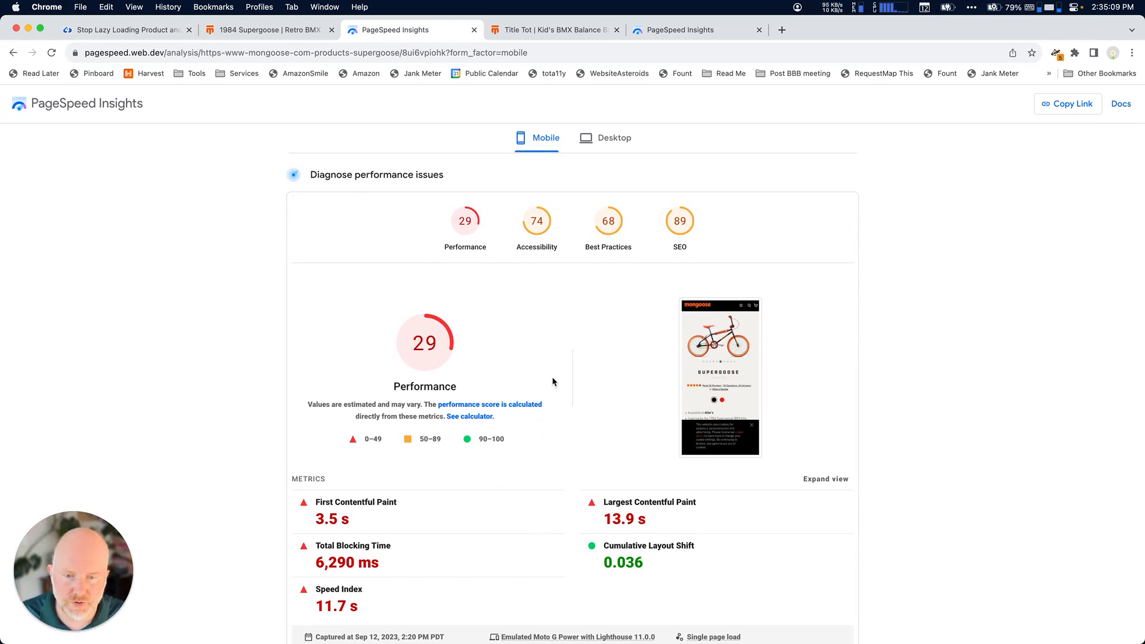
{"action": "scroll", "scroll_direction": "down", "scroll_amount": 3}
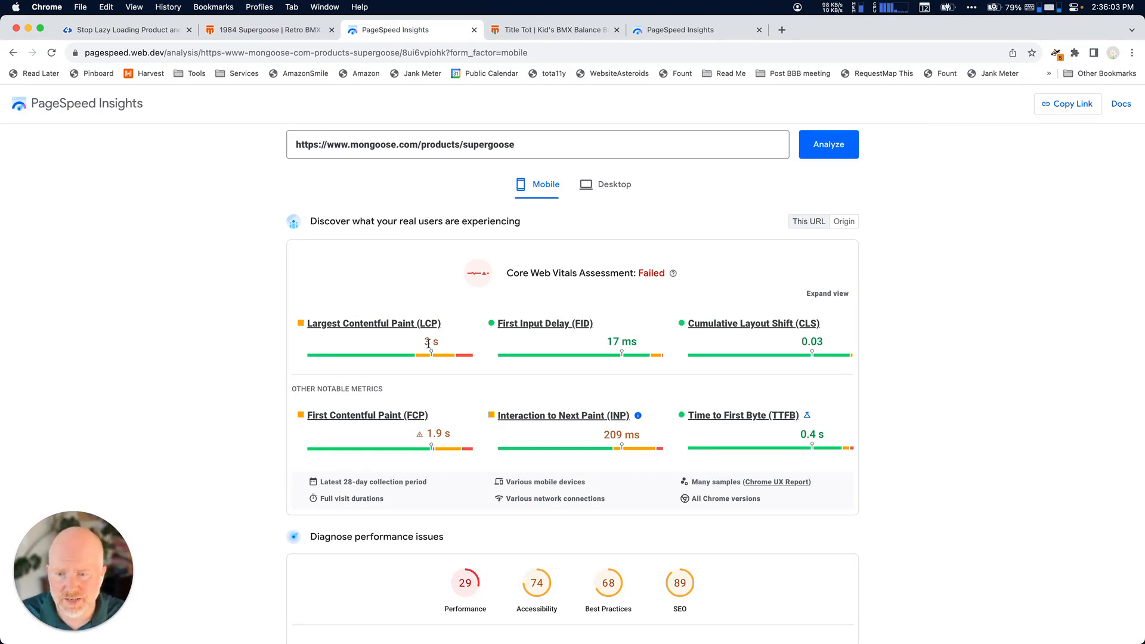
- Scroll further down the Supergoose report's diagnostics
{"action": "scroll", "scroll_direction": "down", "scroll_amount": 3}
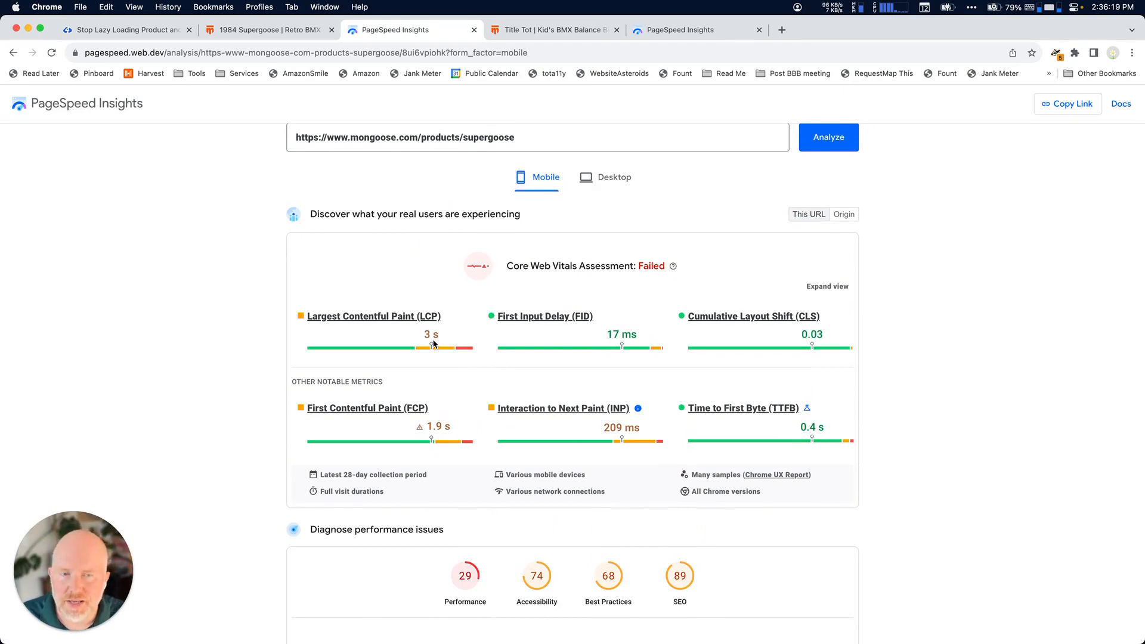
{"action": "mouse_move", "coordinate": [354, 191]}
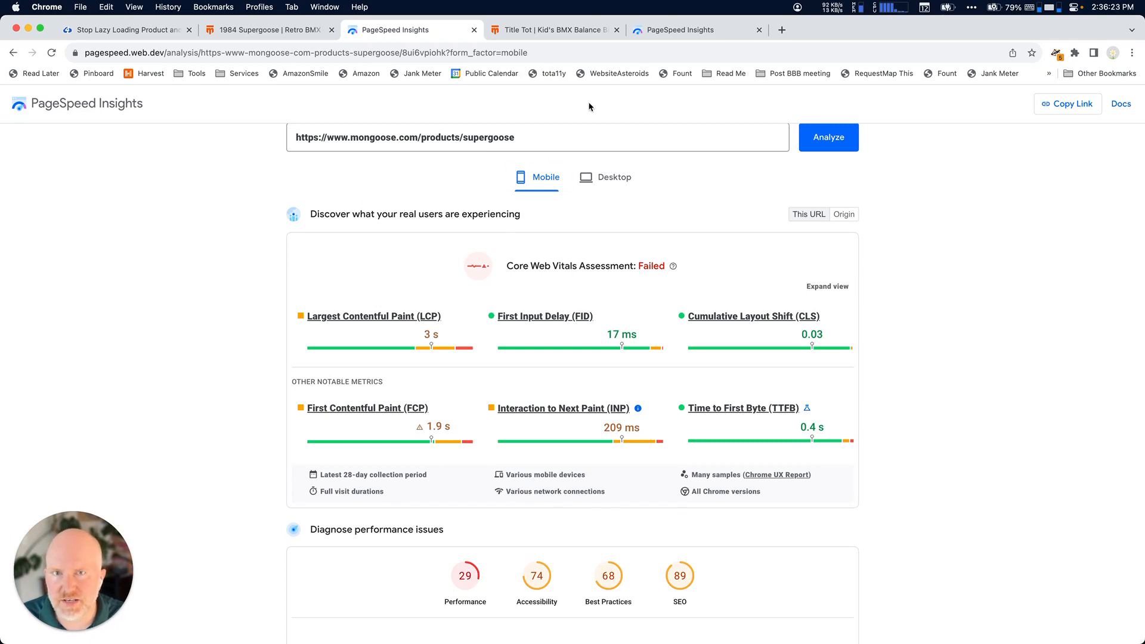
{"action": "mouse_move", "coordinate": [450, 217]}
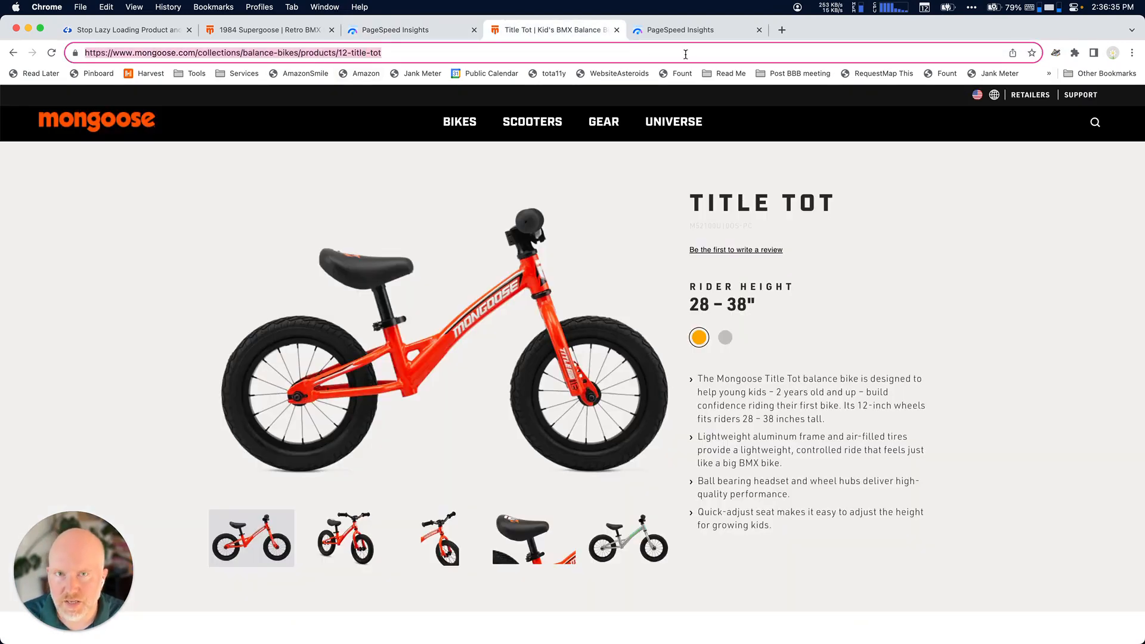
- Show the PageSpeed Insights report analysing the Title Tot balance bike URL
{"action": "left_click", "coordinate": [695, 29]}
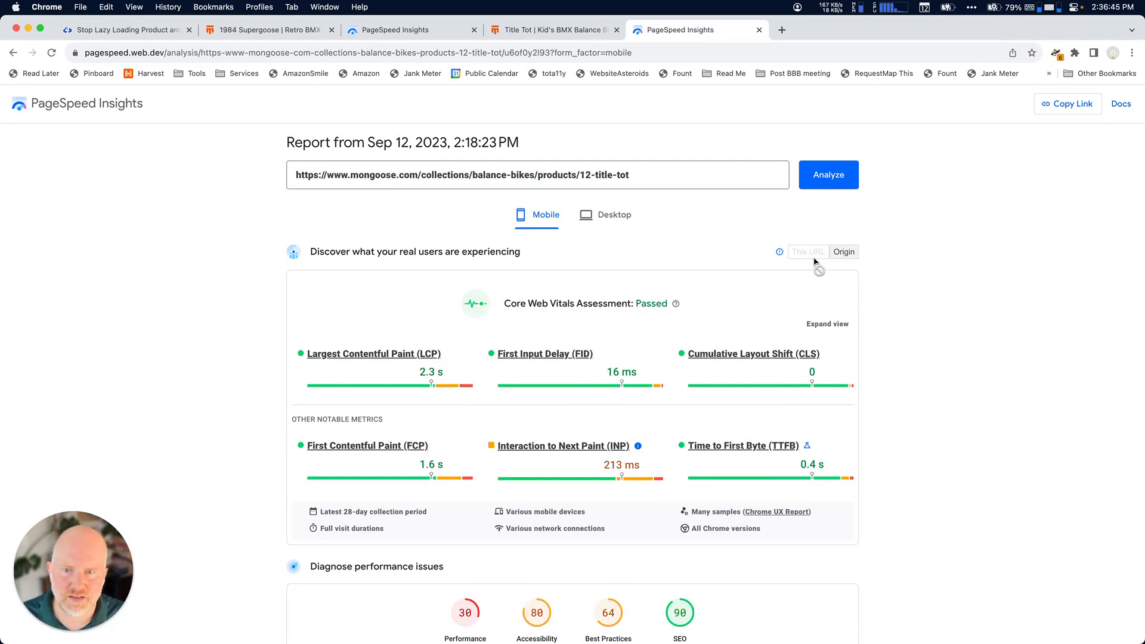
- Check Title Tot's lab Performance score of 30, then return to the Supergoose report
{"action": "left_click", "coordinate": [617, 174]}
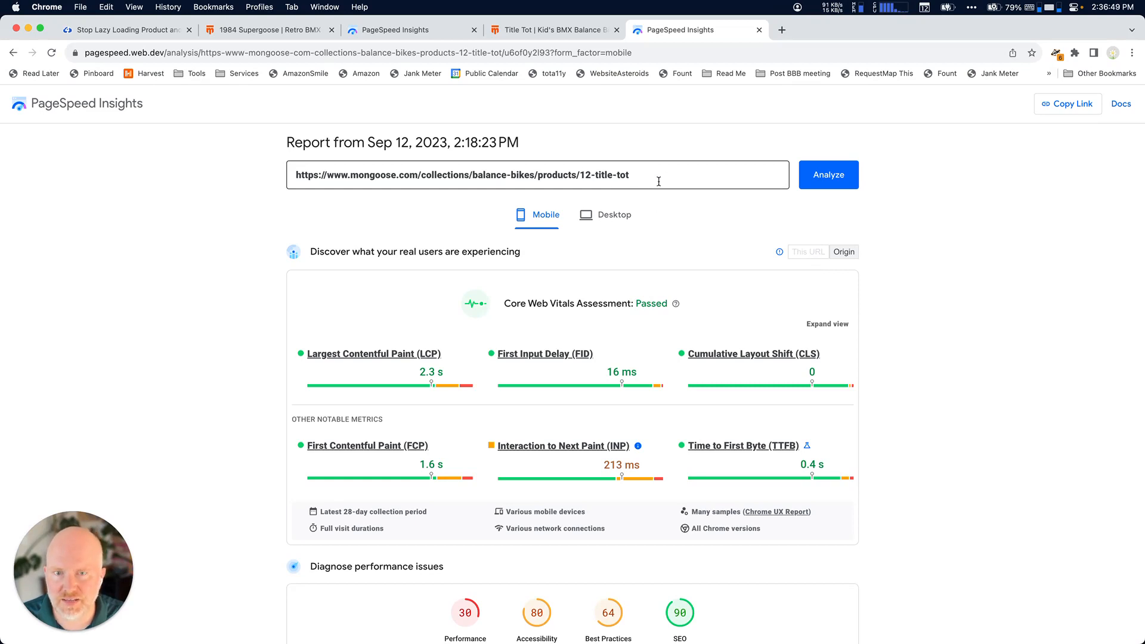
{"action": "scroll", "scroll_direction": "down", "scroll_amount": 3}
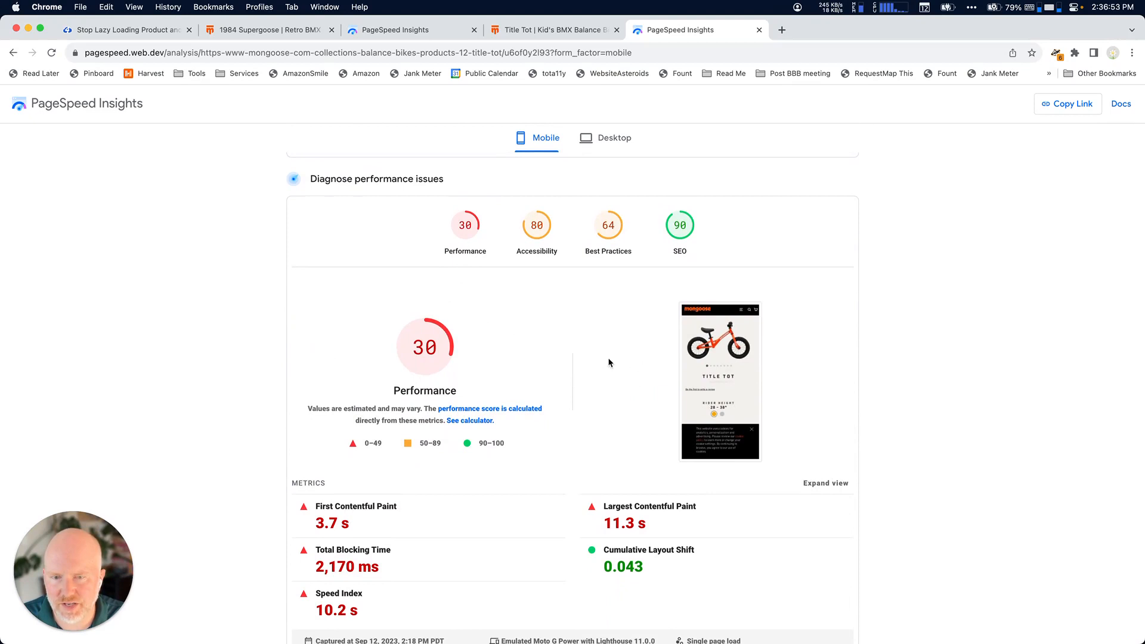
{"action": "mouse_move", "coordinate": [705, 432]}
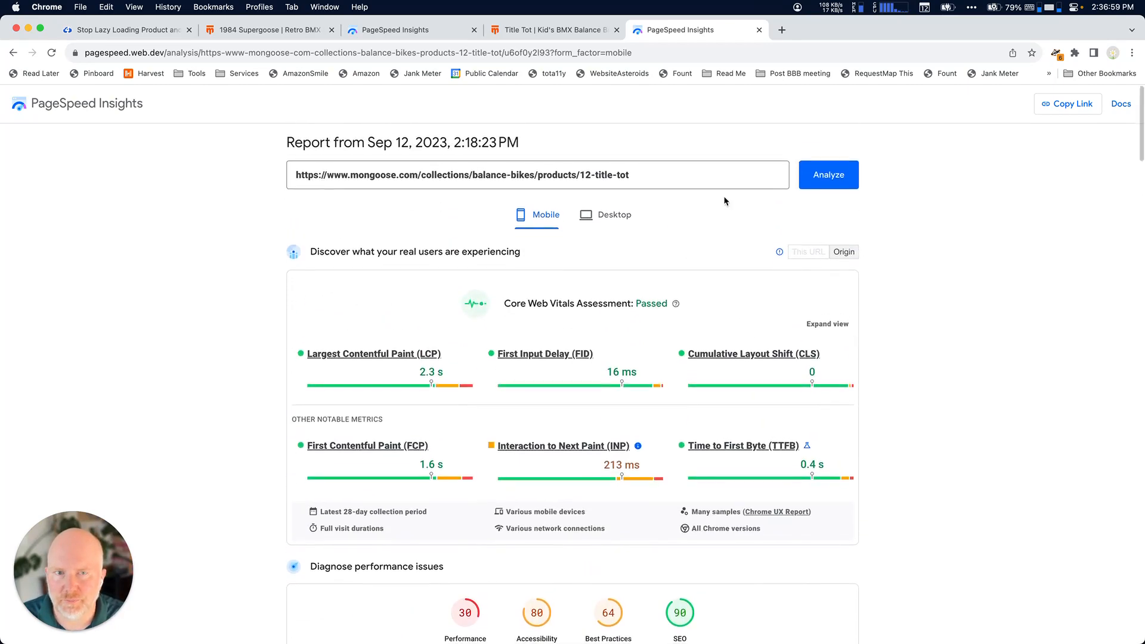
{"action": "left_click", "coordinate": [828, 174]}
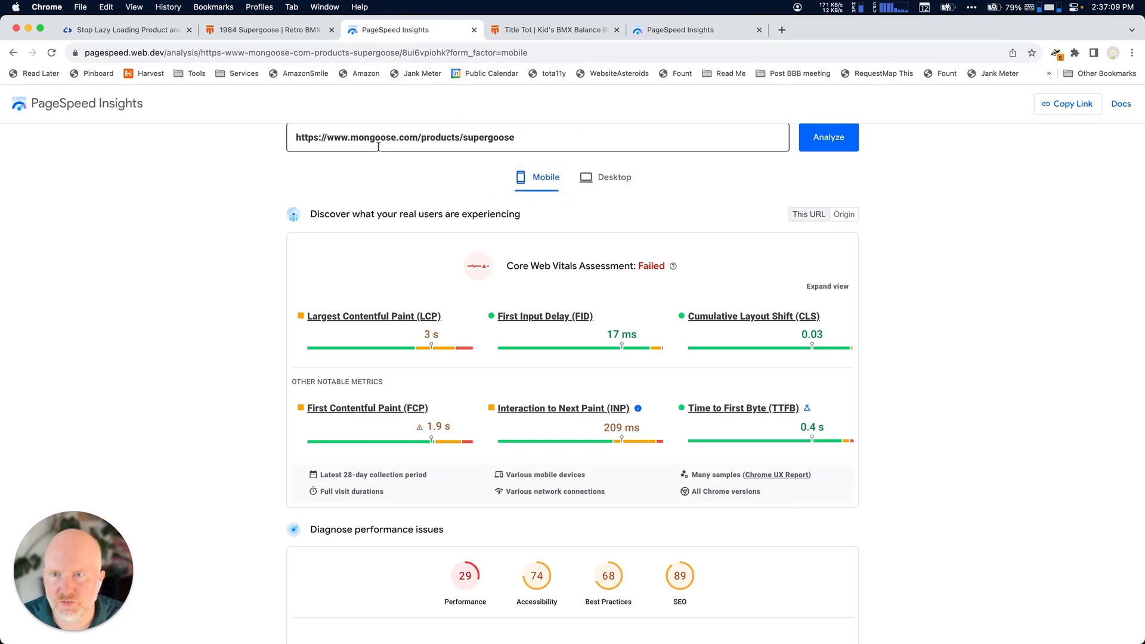
- Expand the Largest Contentful Paint element row and read the lazyloaded img markup
{"action": "scroll", "scroll_direction": "down", "scroll_amount": 3}
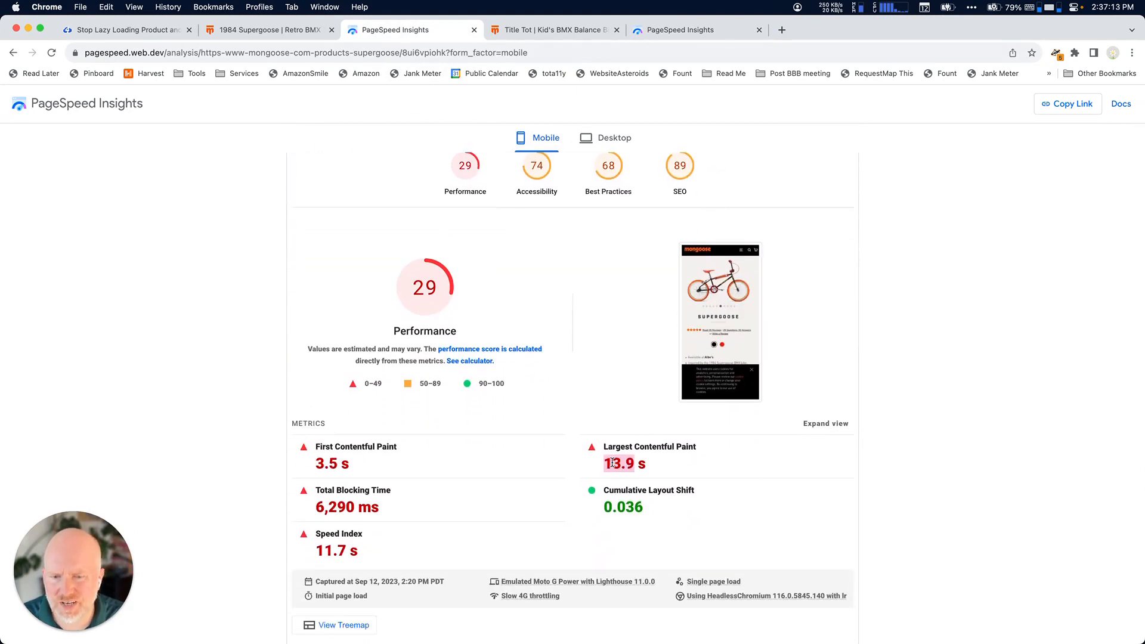
{"action": "scroll", "scroll_direction": "down", "scroll_amount": 3}
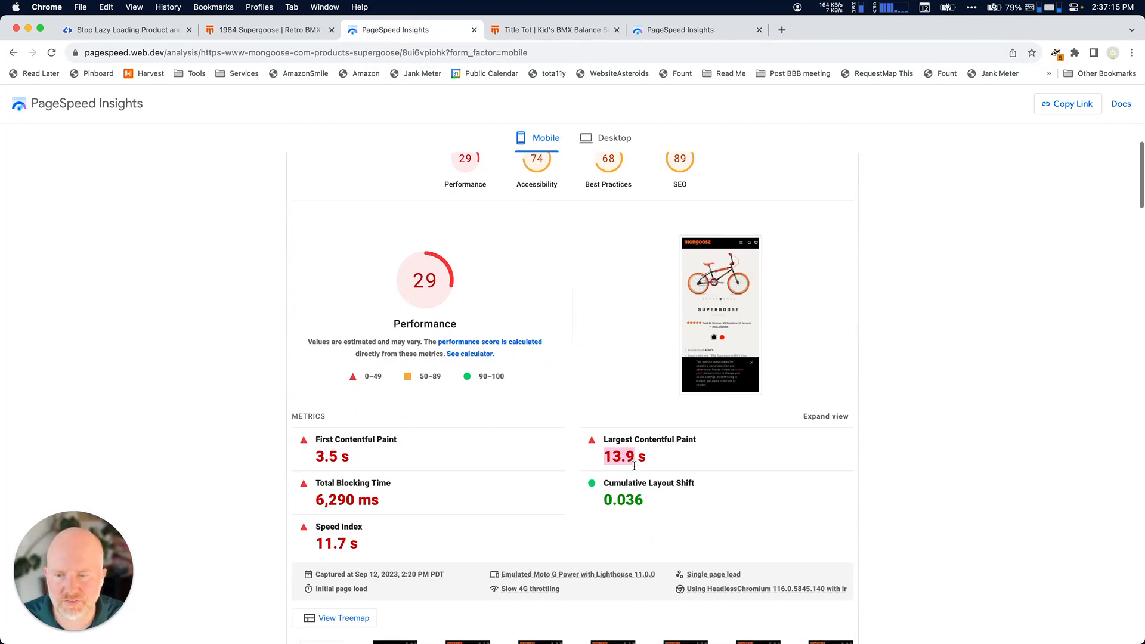
{"action": "scroll", "scroll_direction": "down", "scroll_amount": 3}
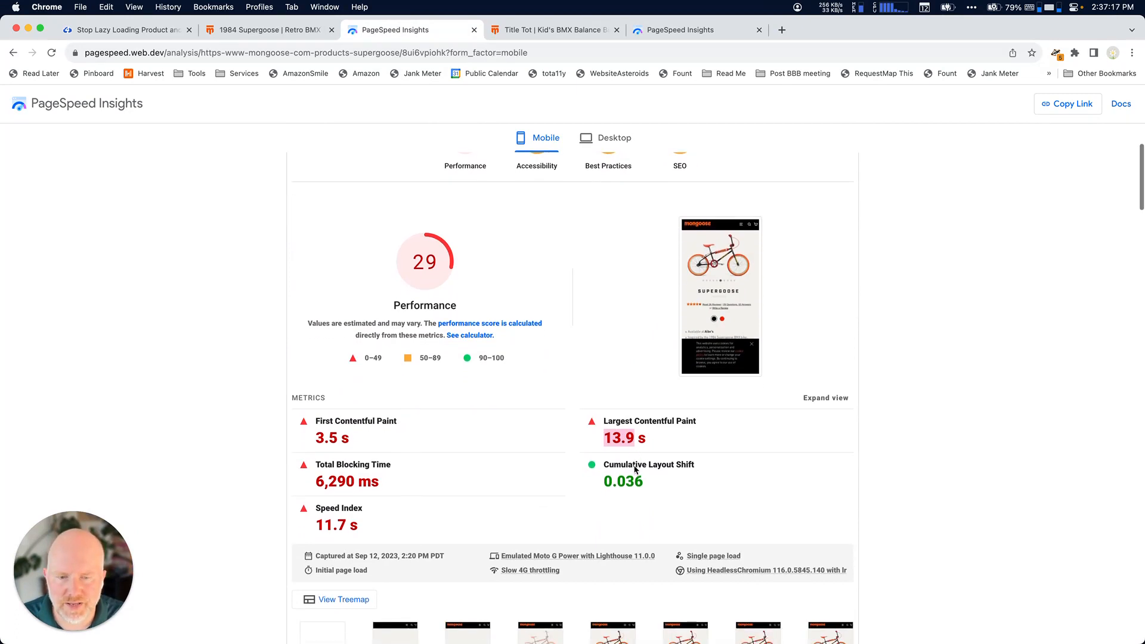
{"action": "scroll", "scroll_direction": "down", "scroll_amount": 3}
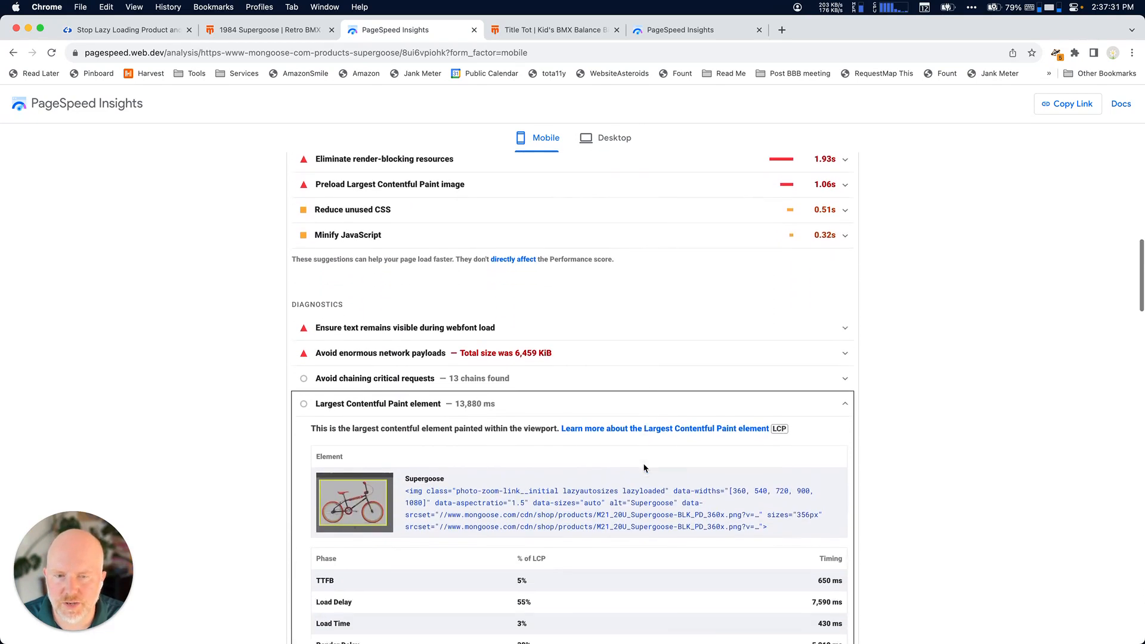
{"action": "scroll", "scroll_direction": "down", "scroll_amount": 3}
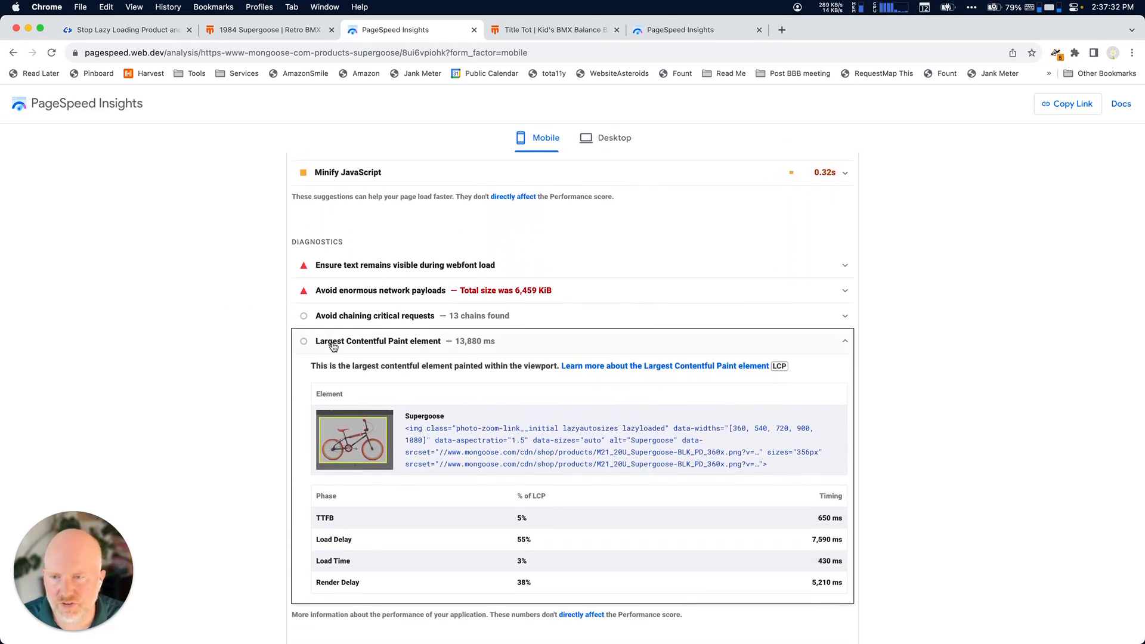
{"action": "left_click", "coordinate": [378, 341]}
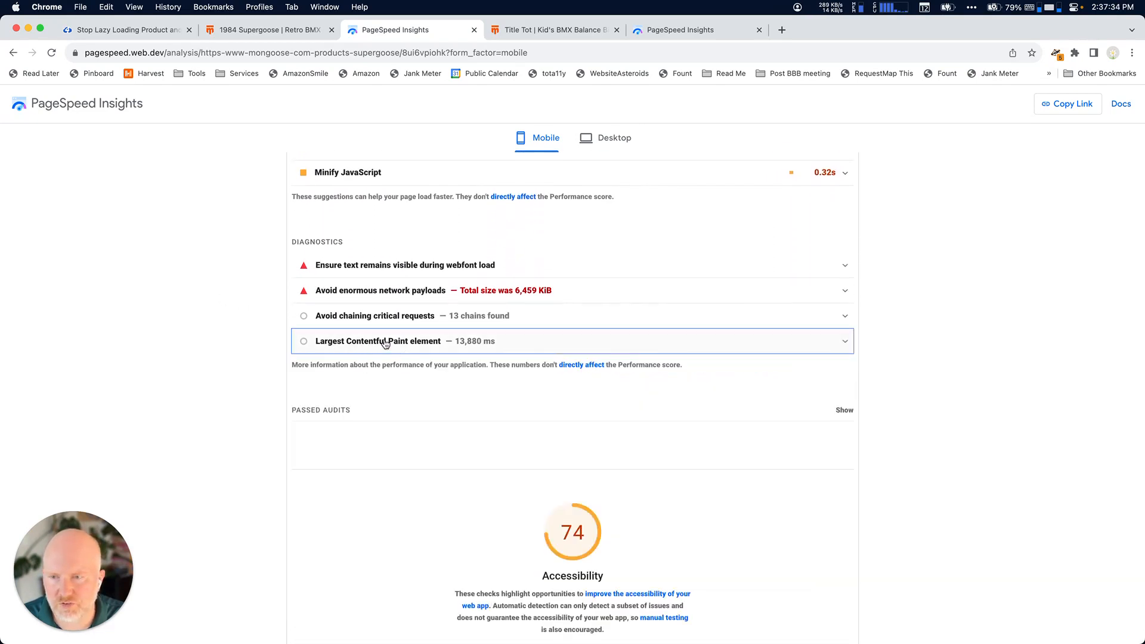
{"action": "left_click", "coordinate": [378, 341]}
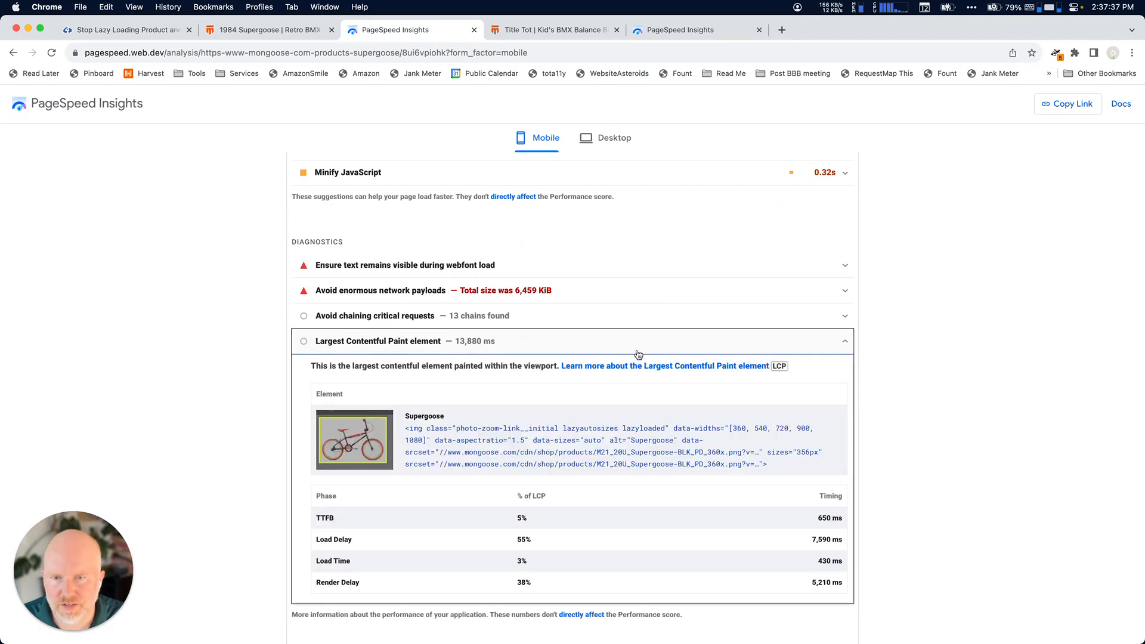
{"action": "scroll", "scroll_direction": "down", "scroll_amount": 3}
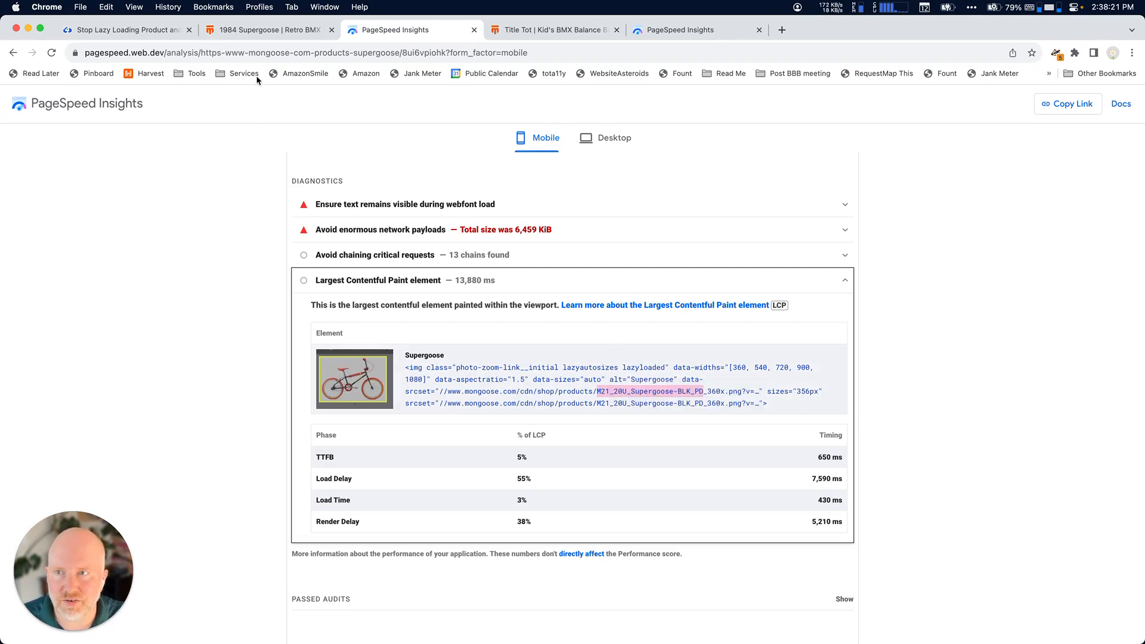
- Return to the Mongoose Supergoose product page
{"action": "left_click", "coordinate": [267, 29]}
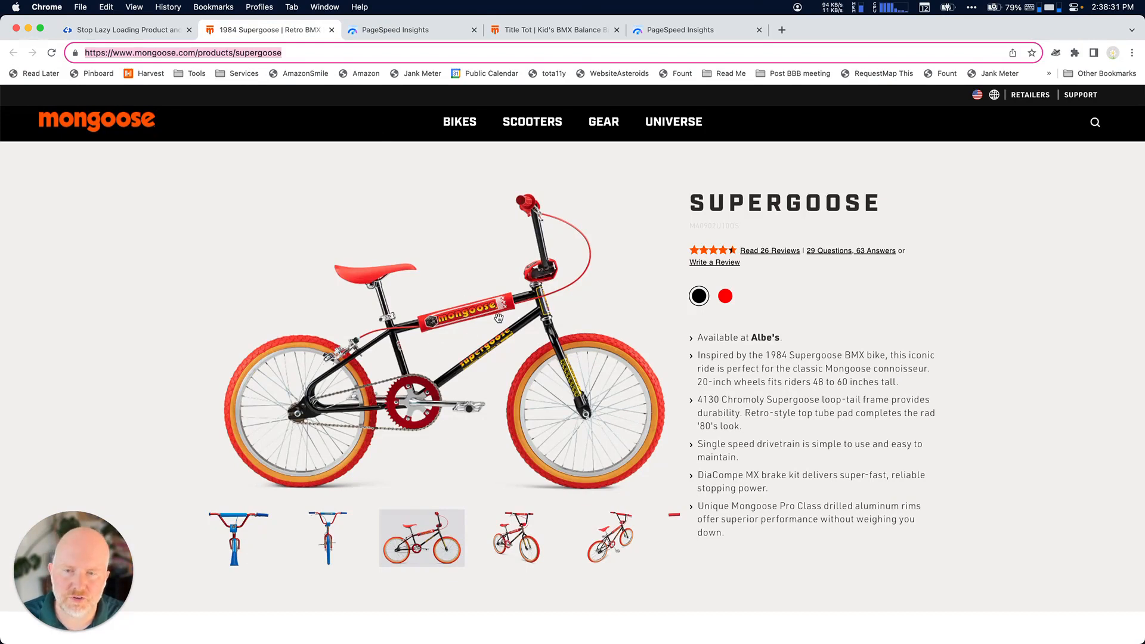
- Inspect the hero bike image so the Elements panel shows its img tag with lazyautosizes class
{"action": "right_click", "coordinate": [496, 320]}
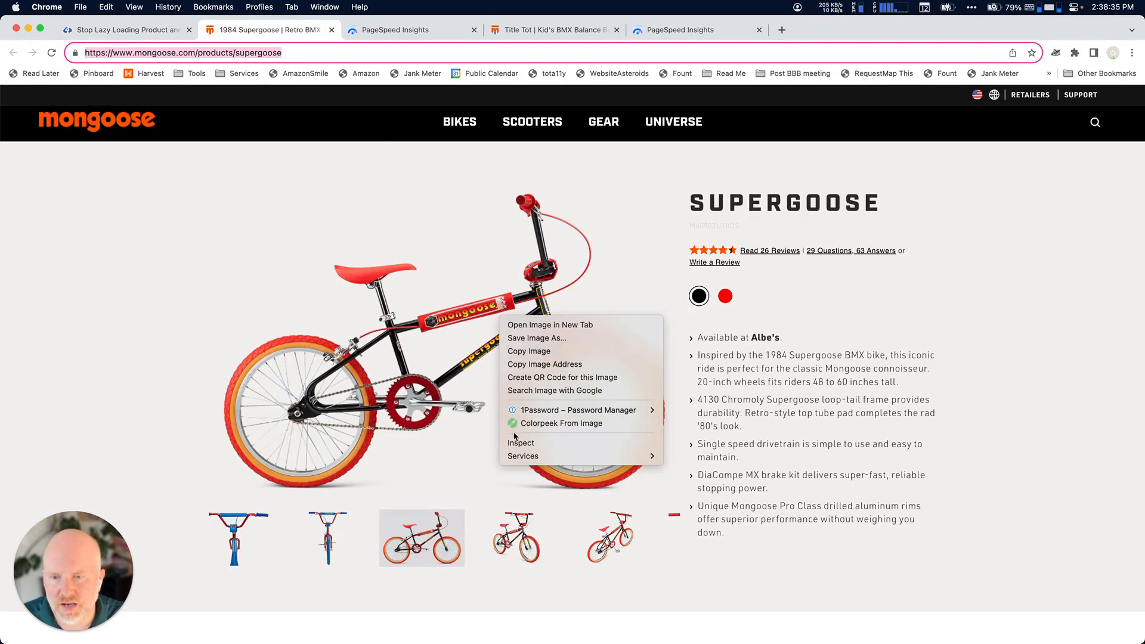
{"action": "left_click", "coordinate": [521, 443]}
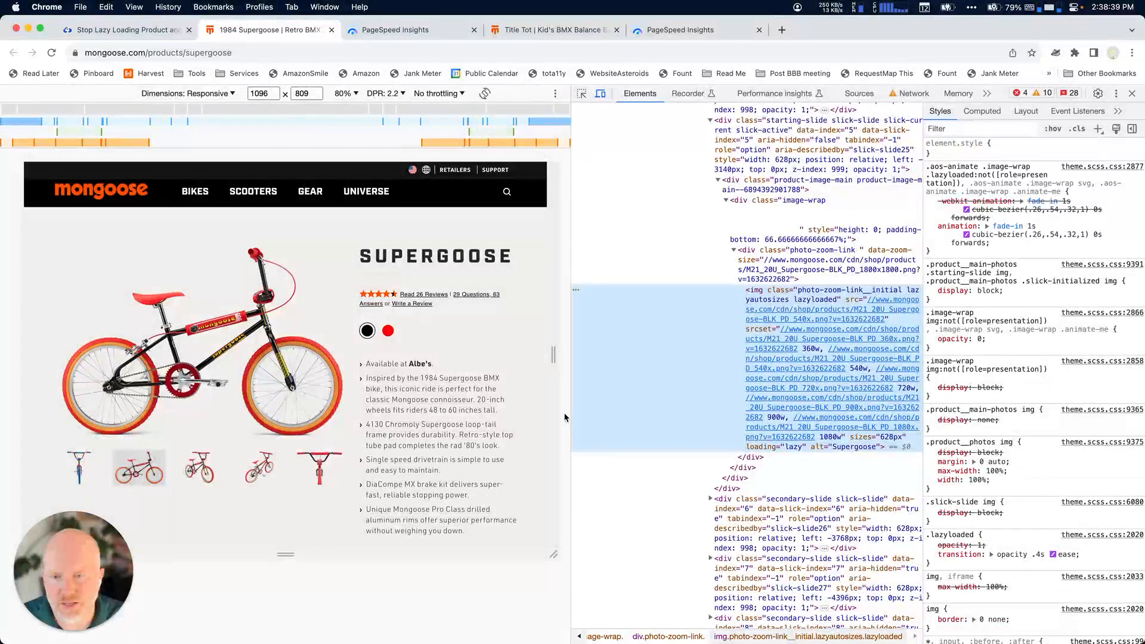
{"action": "mouse_move", "coordinate": [815, 299]}
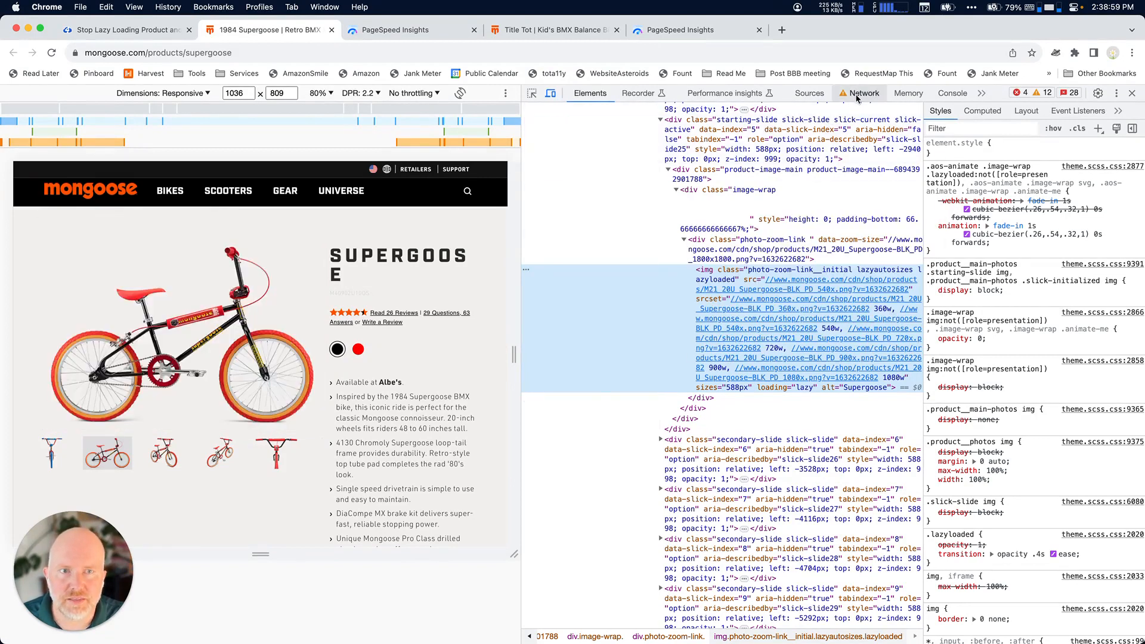
- Record the page's network requests on a Cmd+R reload and preview the supergoose document request
{"action": "left_click", "coordinate": [864, 93]}
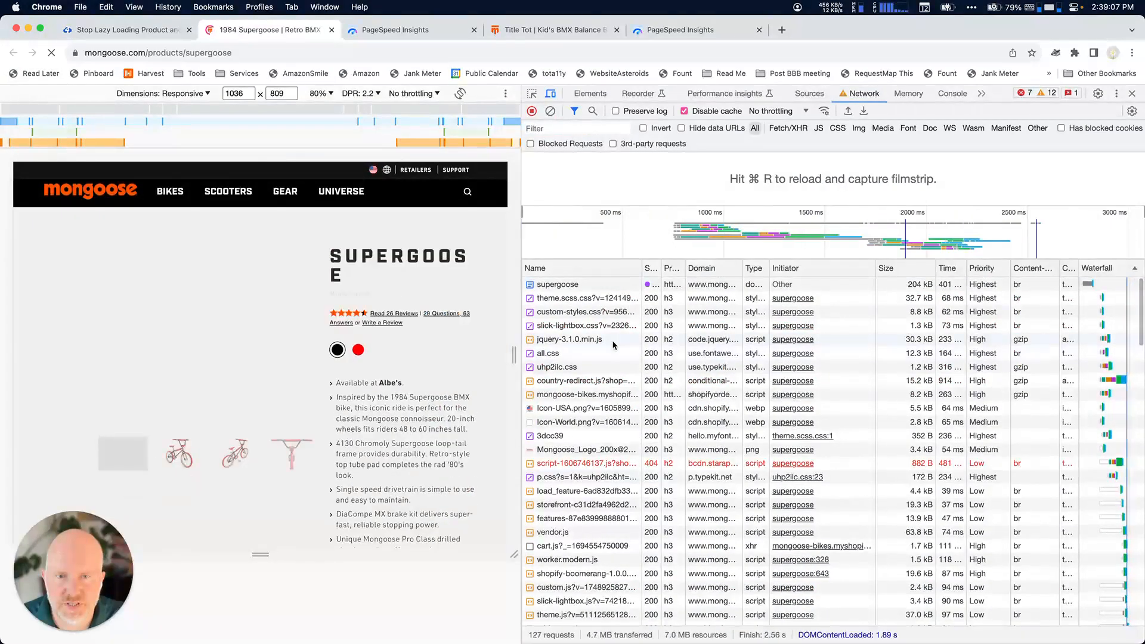
{"action": "key", "text": "cmd+r"}
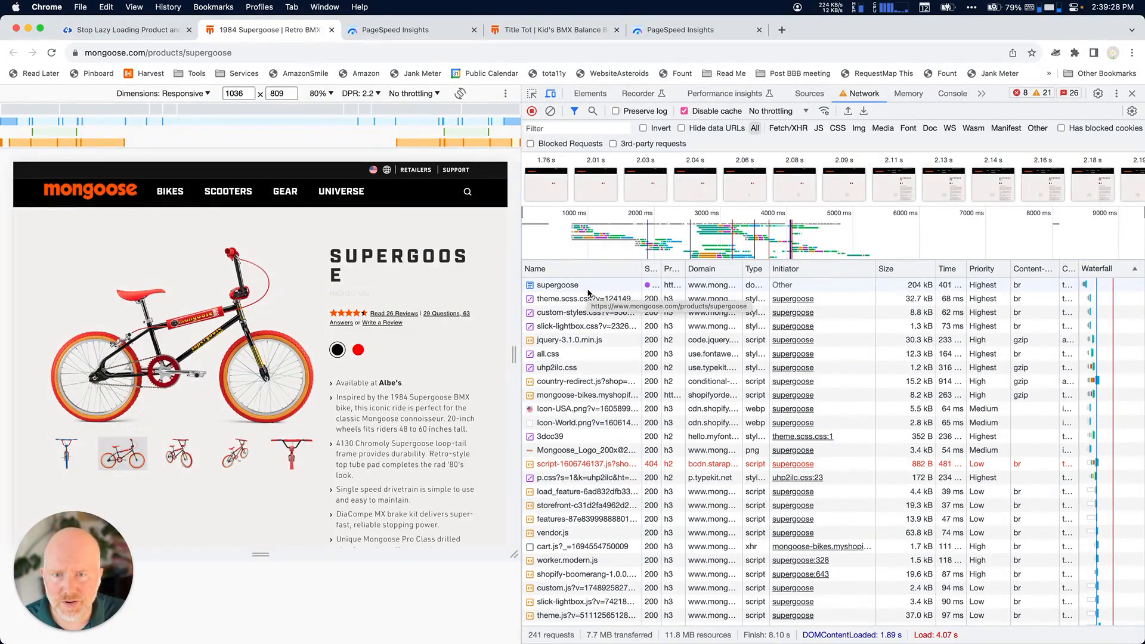
{"action": "left_click", "coordinate": [557, 286]}
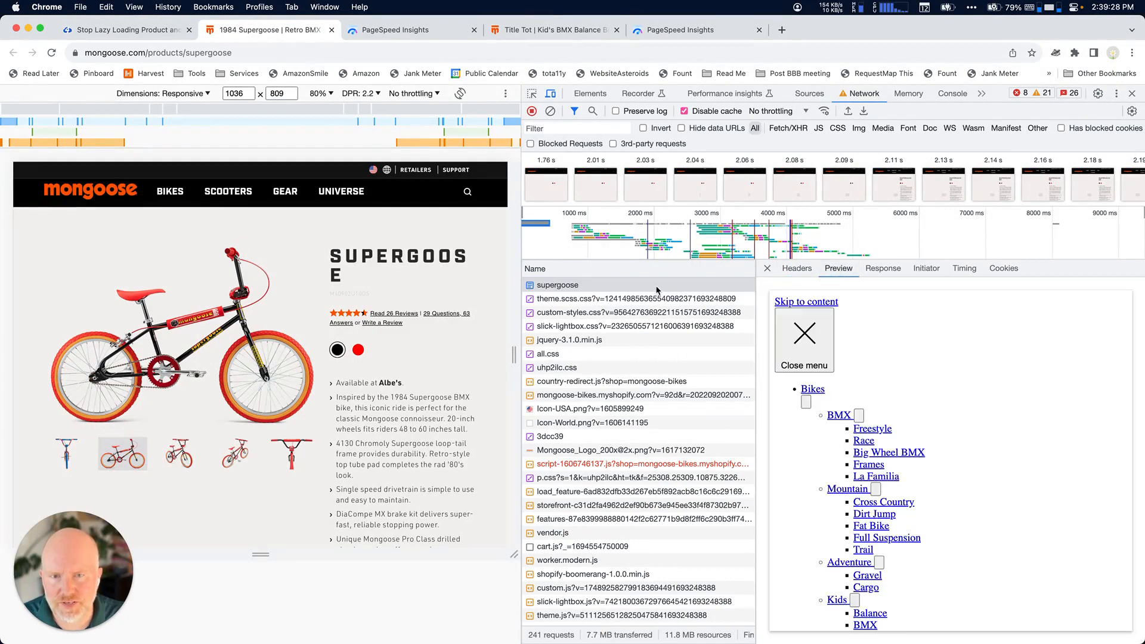
- Preview successive requests: USA flag icon, Mongoose logo, vendor.js, Motomag wheels and a later image
{"action": "left_click", "coordinate": [614, 325]}
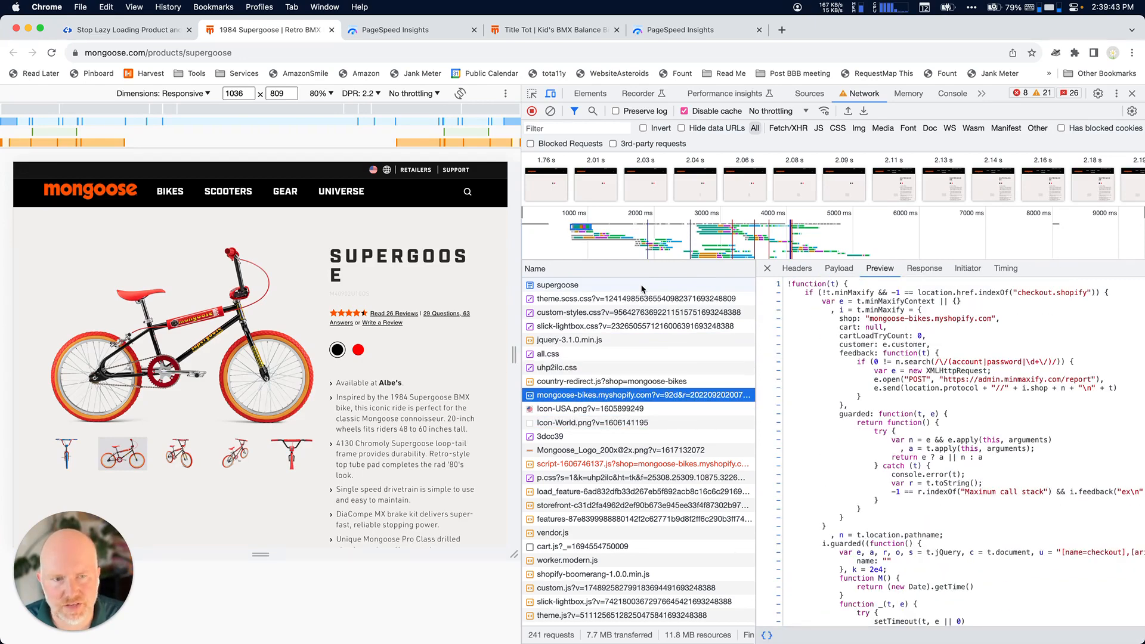
{"action": "left_click", "coordinate": [586, 408]}
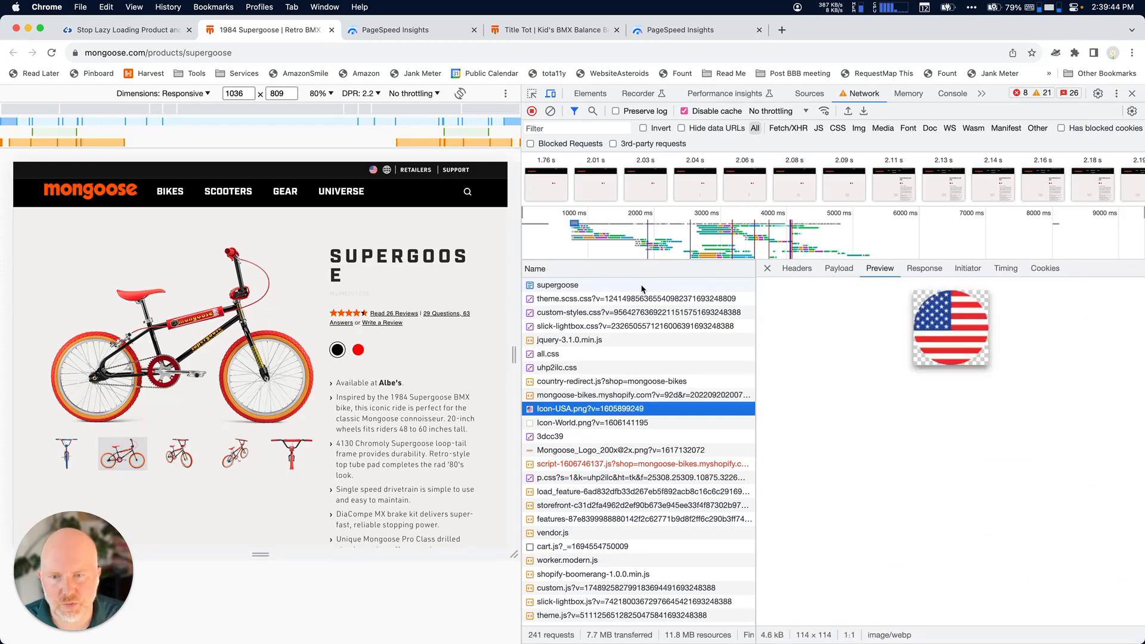
{"action": "left_click", "coordinate": [620, 450]}
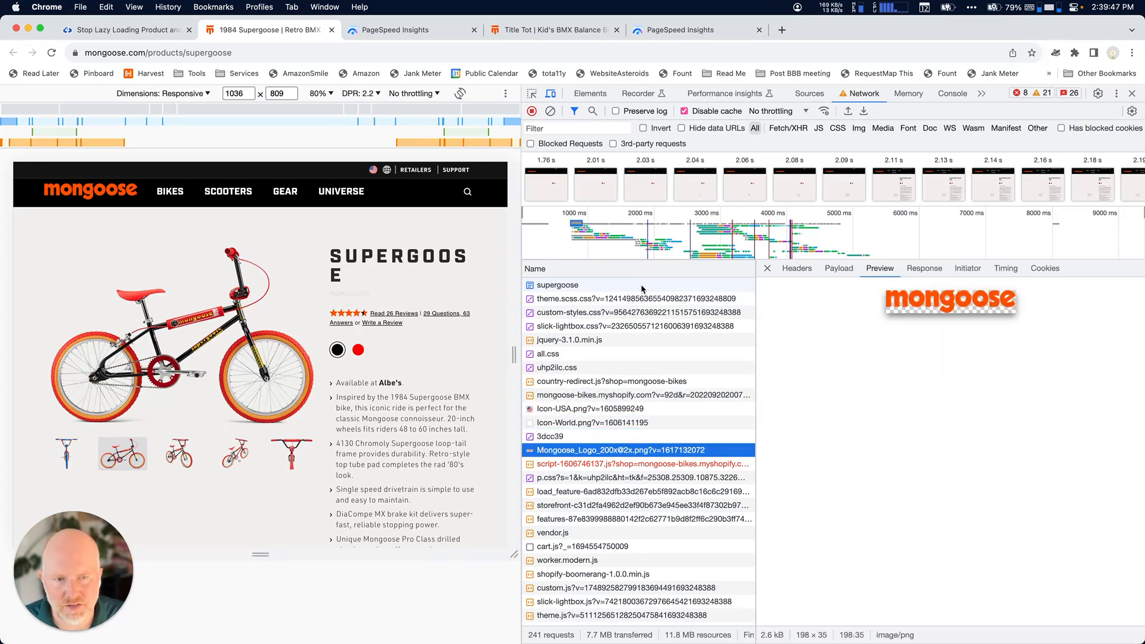
{"action": "left_click", "coordinate": [555, 532]}
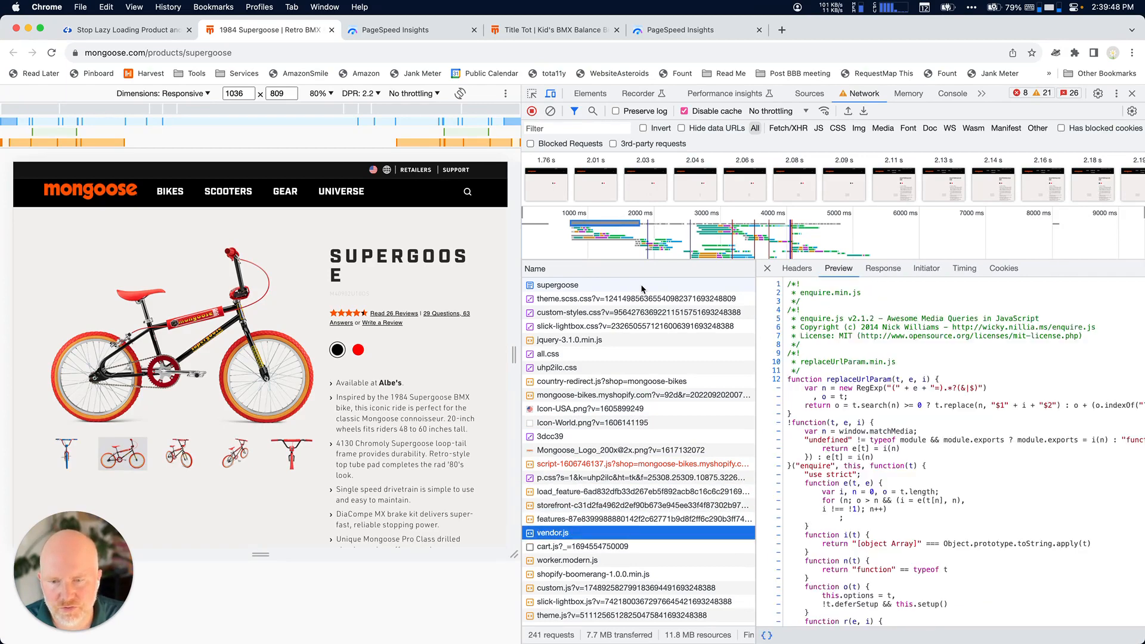
{"action": "left_click", "coordinate": [620, 621]}
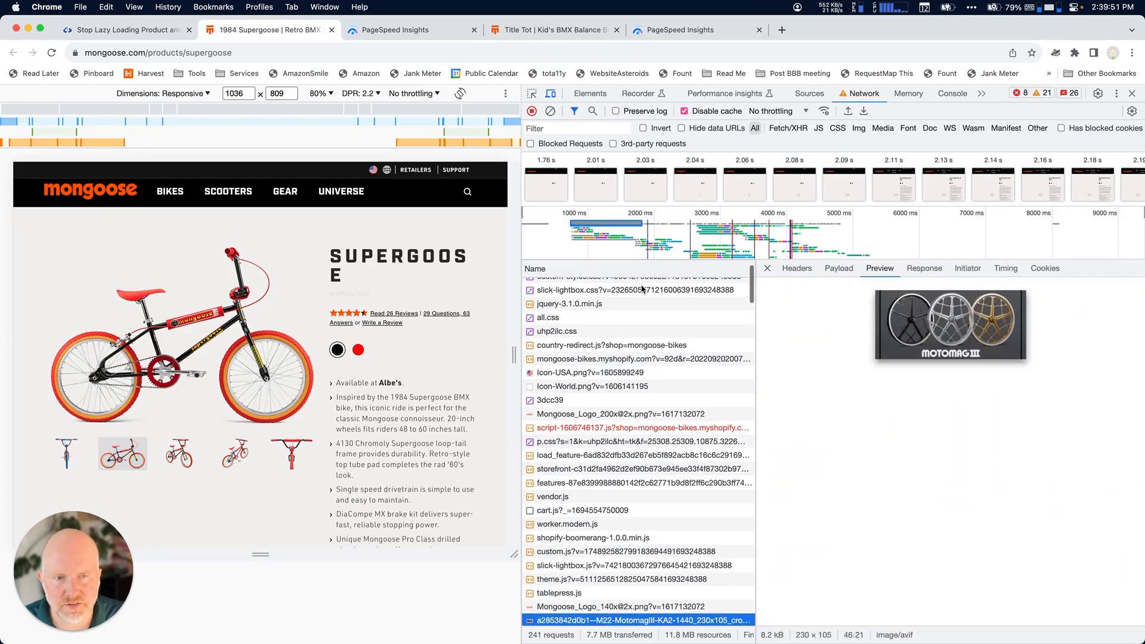
{"action": "scroll", "scroll_direction": "down", "scroll_amount": 3}
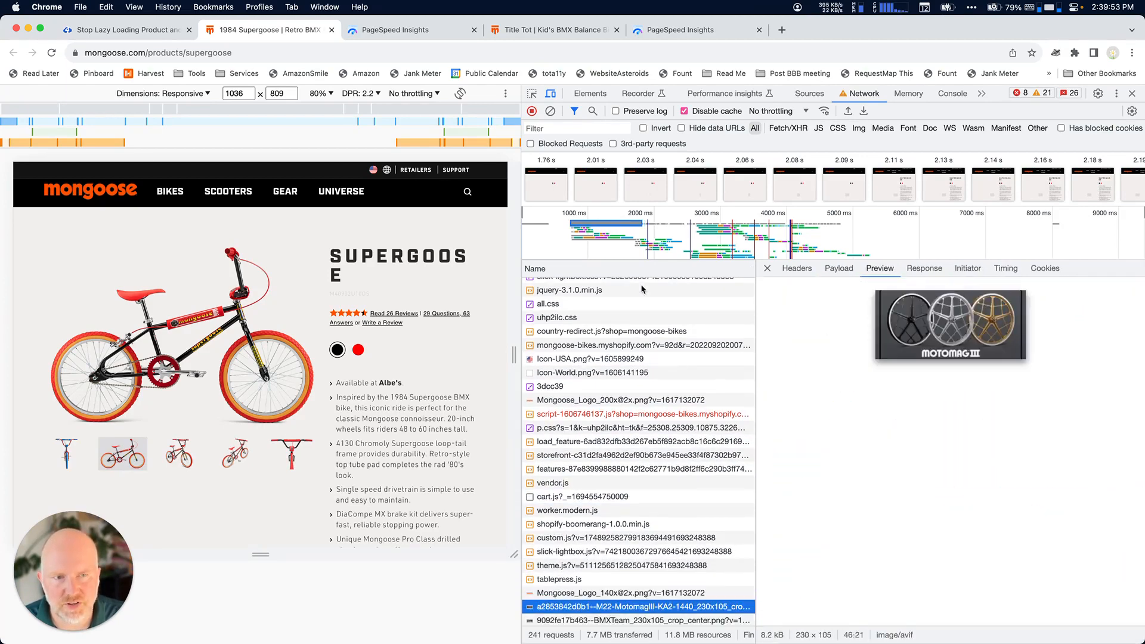
{"action": "scroll", "scroll_direction": "down", "scroll_amount": 3}
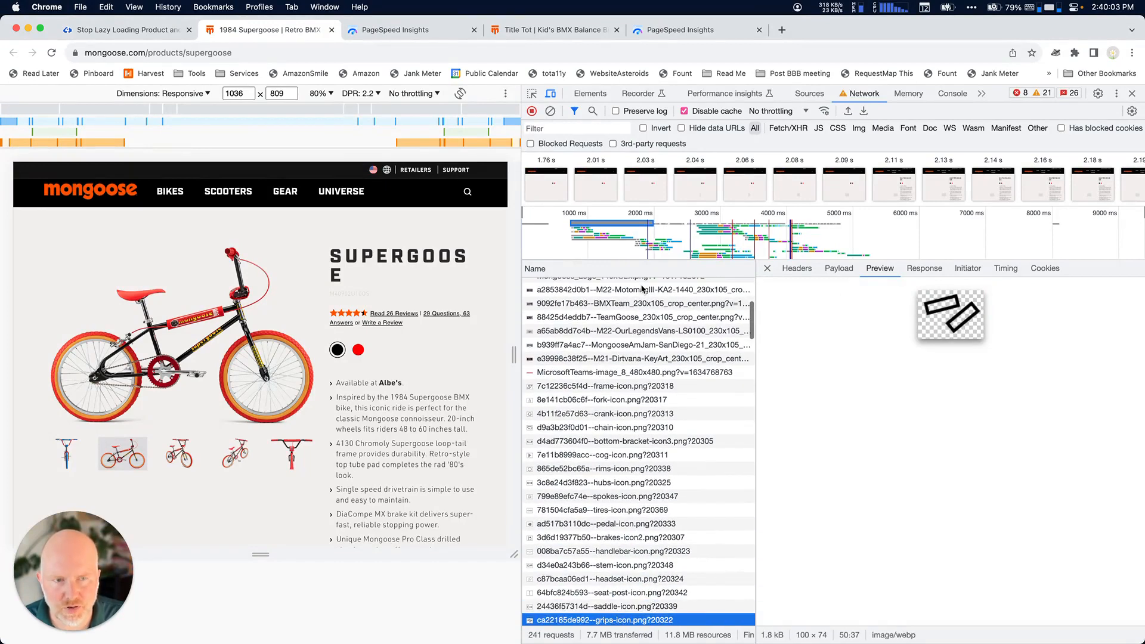
{"action": "left_click", "coordinate": [620, 619]}
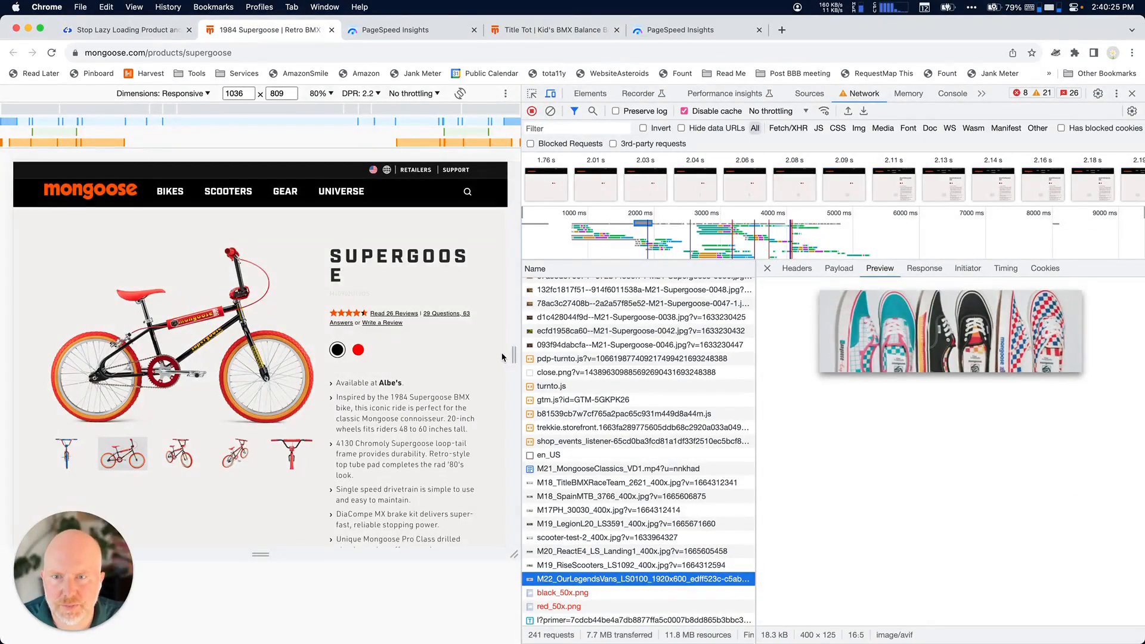
- Emulate iPhone SE size, toggle the site menu, then preview M21_20U_Supergoose-BLK_PD_1080x.png
{"action": "left_click", "coordinate": [194, 93]}
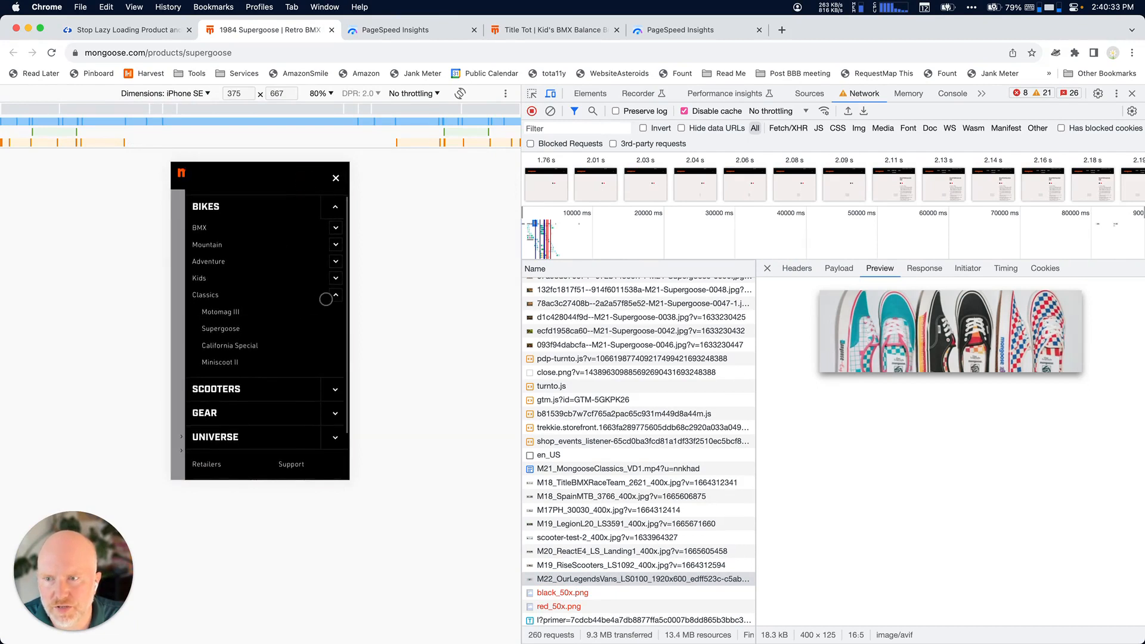
{"action": "left_click", "coordinate": [335, 262]}
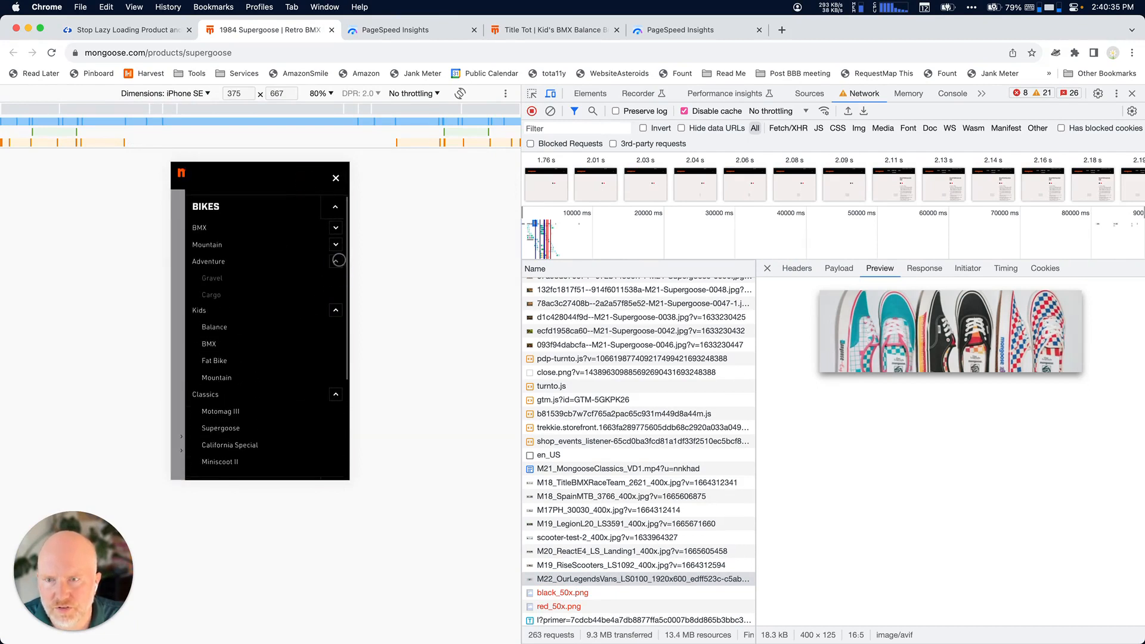
{"action": "left_click", "coordinate": [336, 261]}
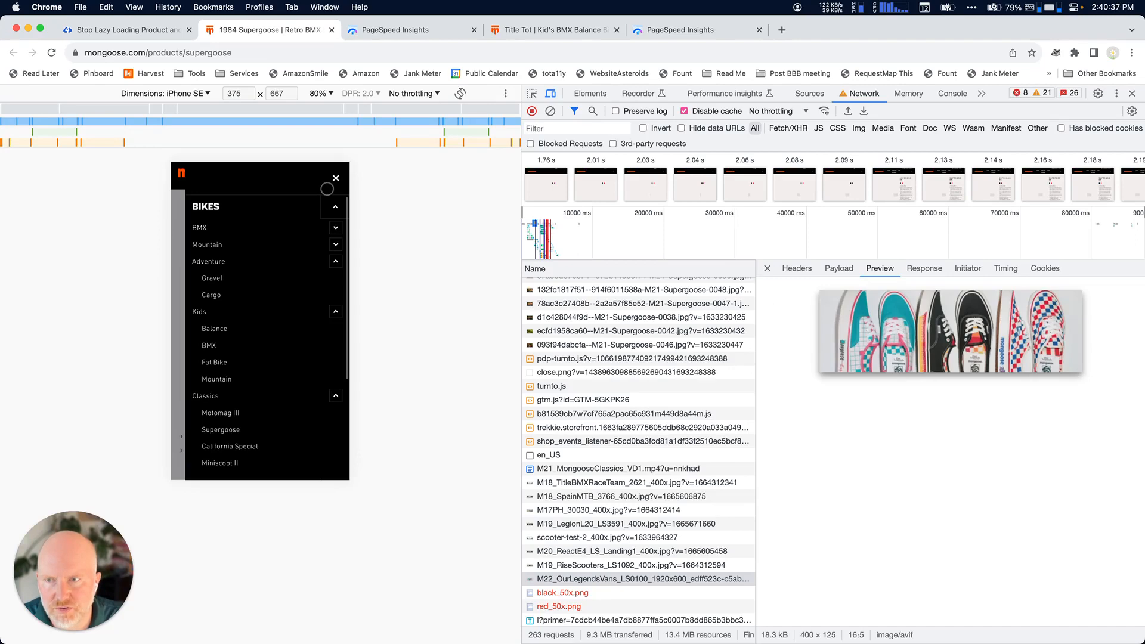
{"action": "left_click", "coordinate": [335, 178]}
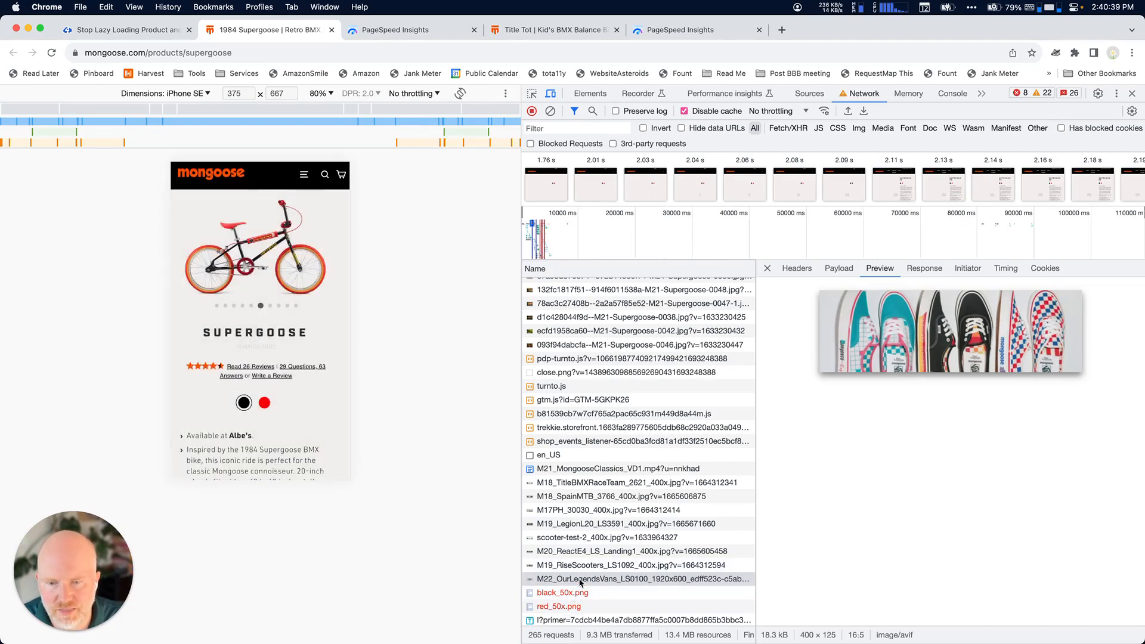
{"action": "left_click", "coordinate": [636, 619]}
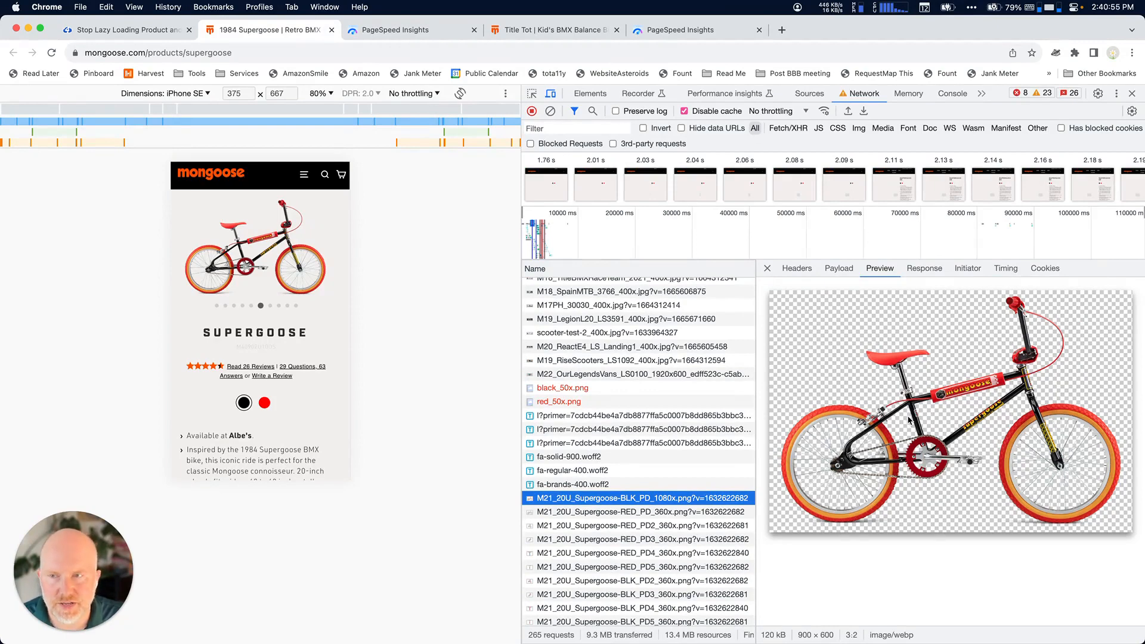
{"action": "mouse_move", "coordinate": [898, 412]}
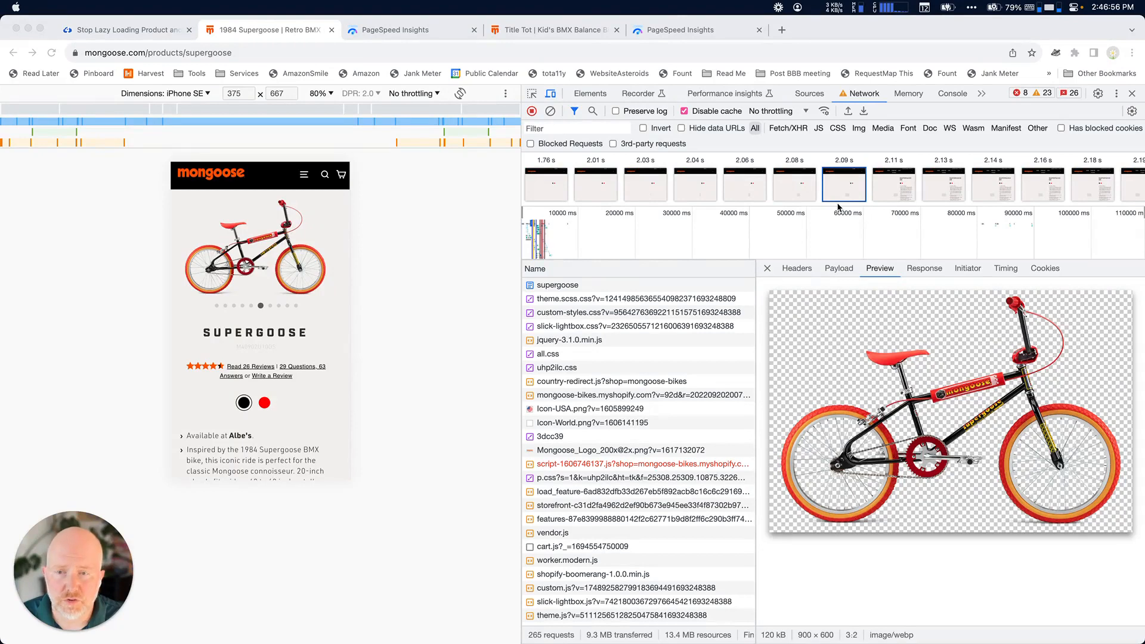
{"action": "right_click", "coordinate": [303, 261]}
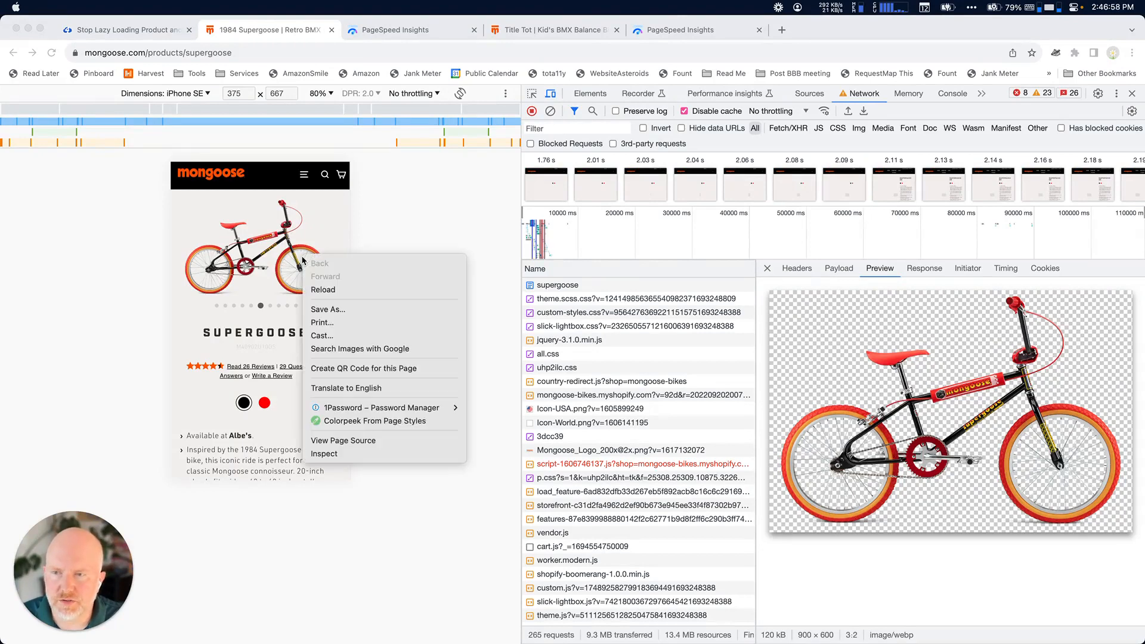
{"action": "left_click", "coordinate": [323, 453]}
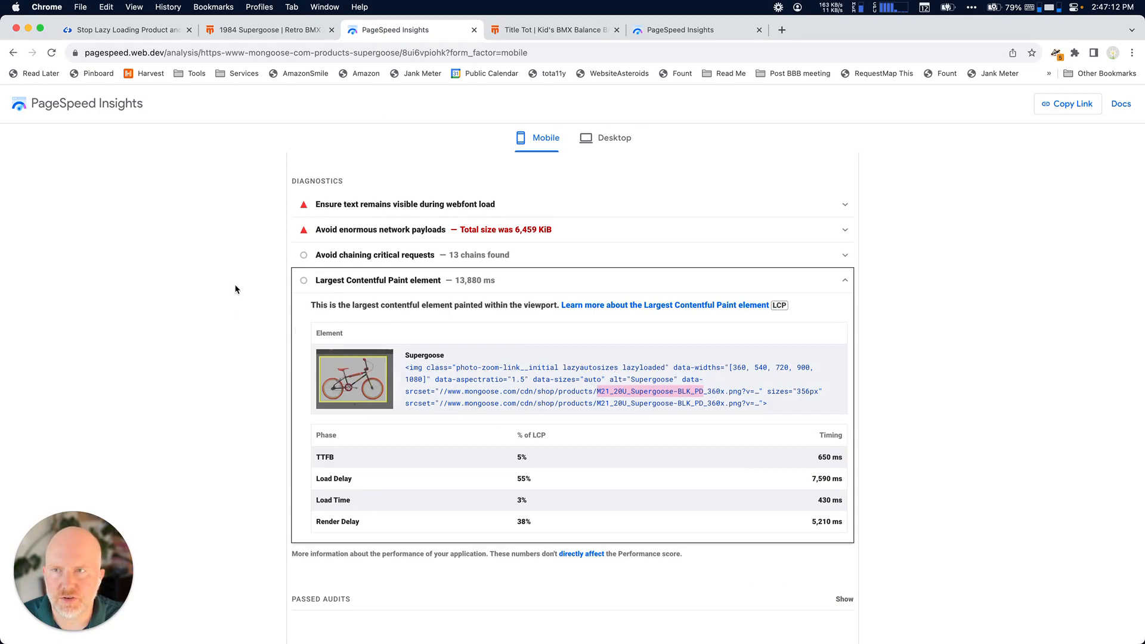
{"action": "left_click", "coordinate": [266, 30]}
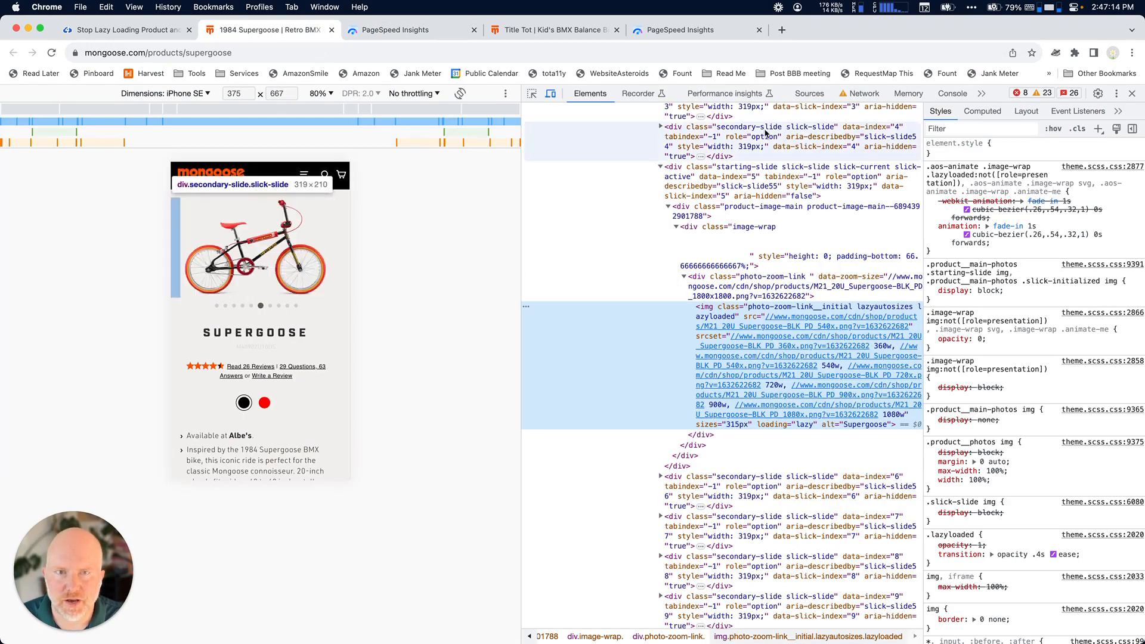
{"action": "left_click", "coordinate": [865, 94]}
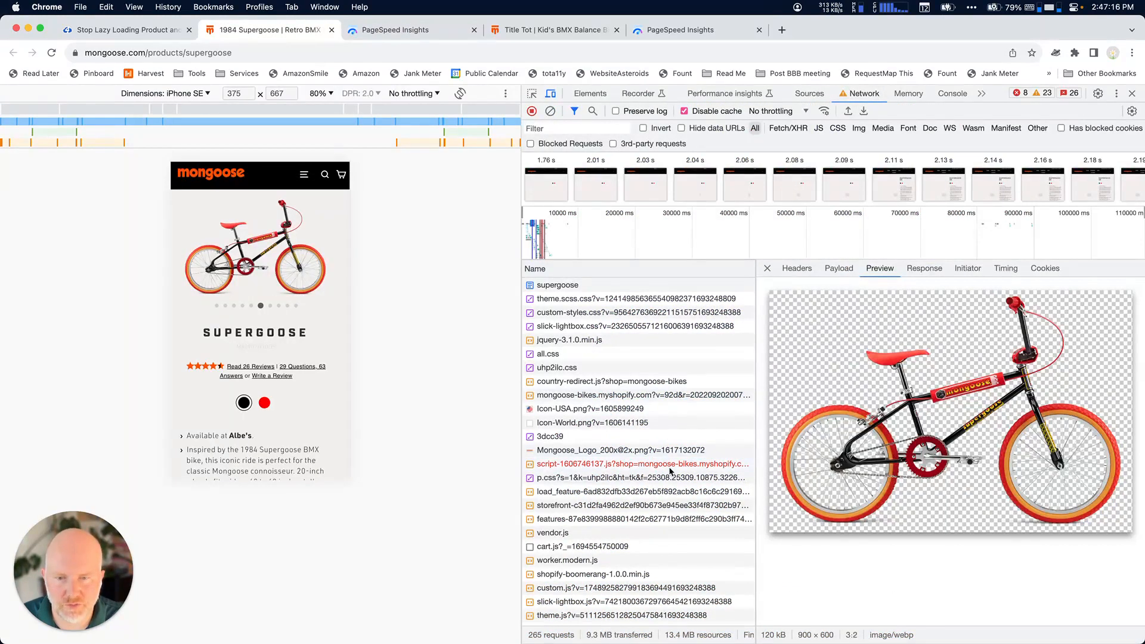